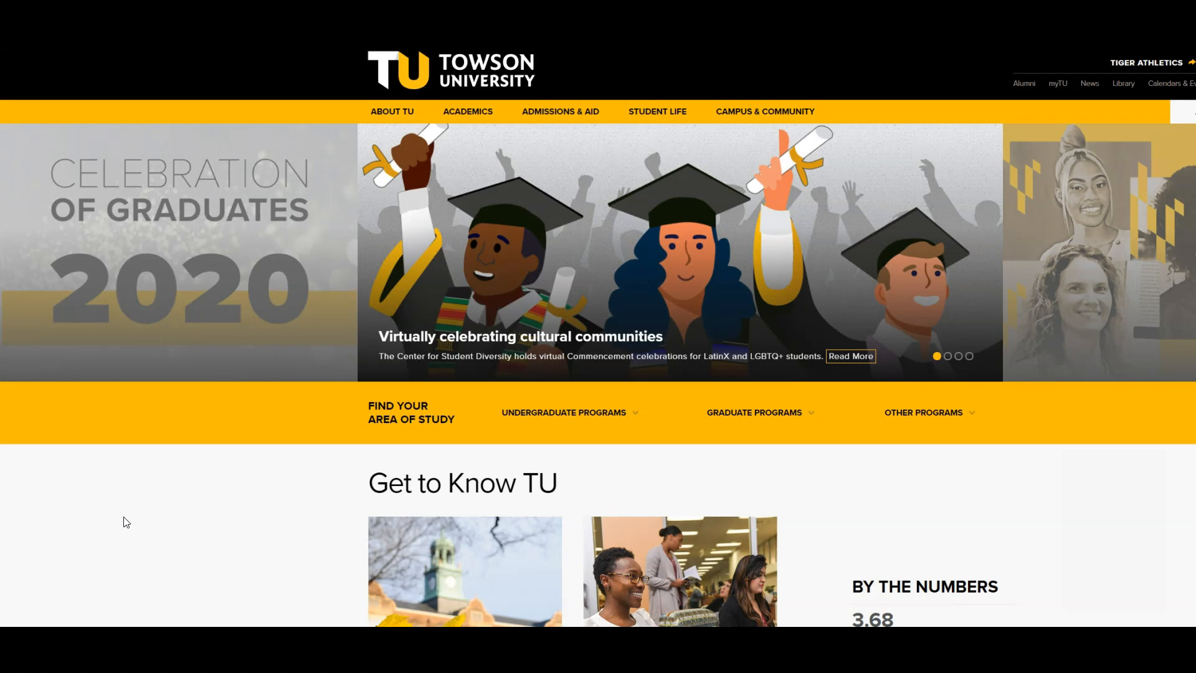
Go from the Towson University home page into the myTU student portal.
left_click(570, 292)
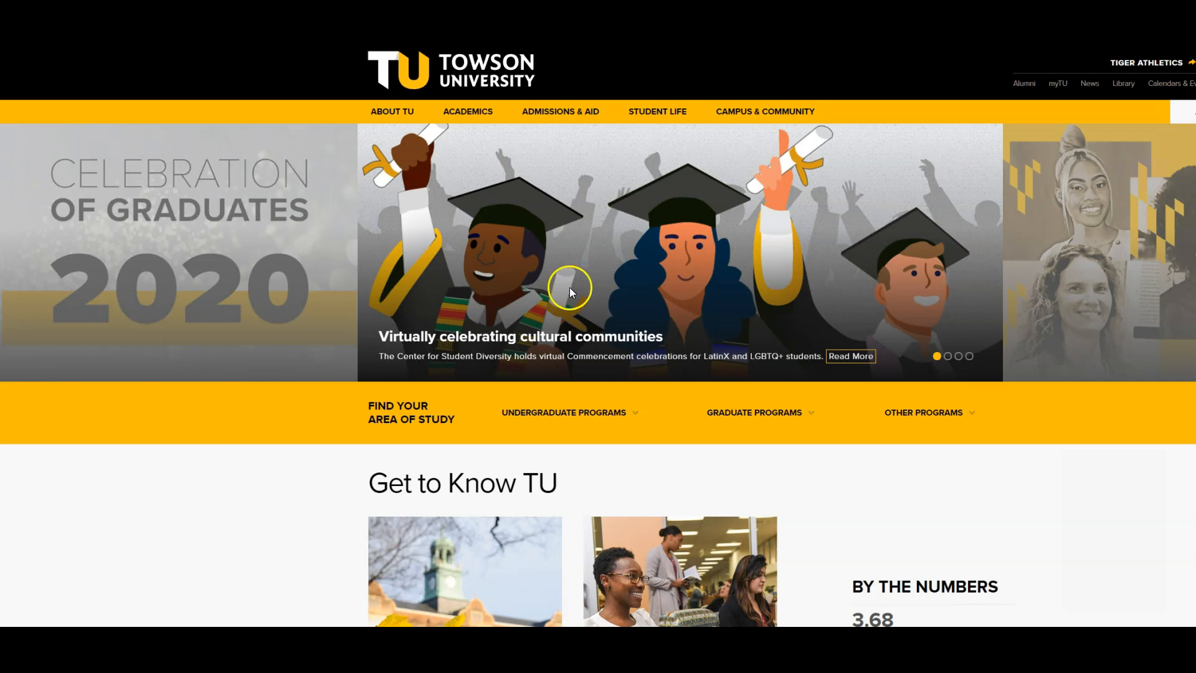
mouse_move(1057, 84)
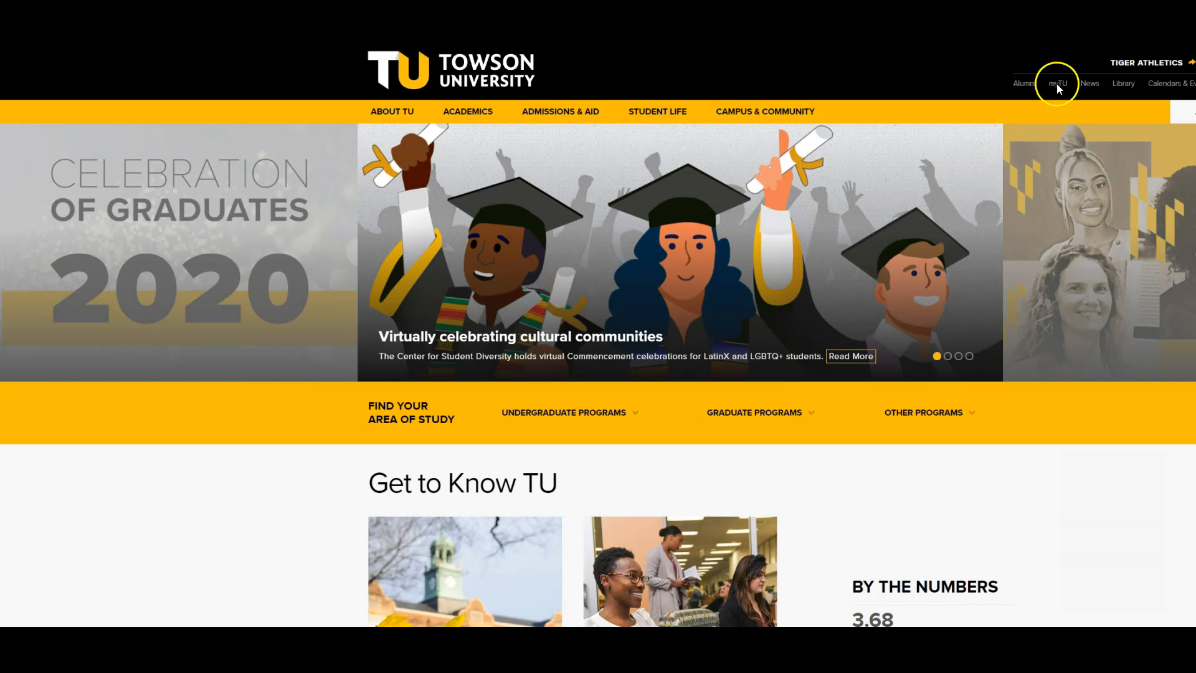
left_click(1057, 83)
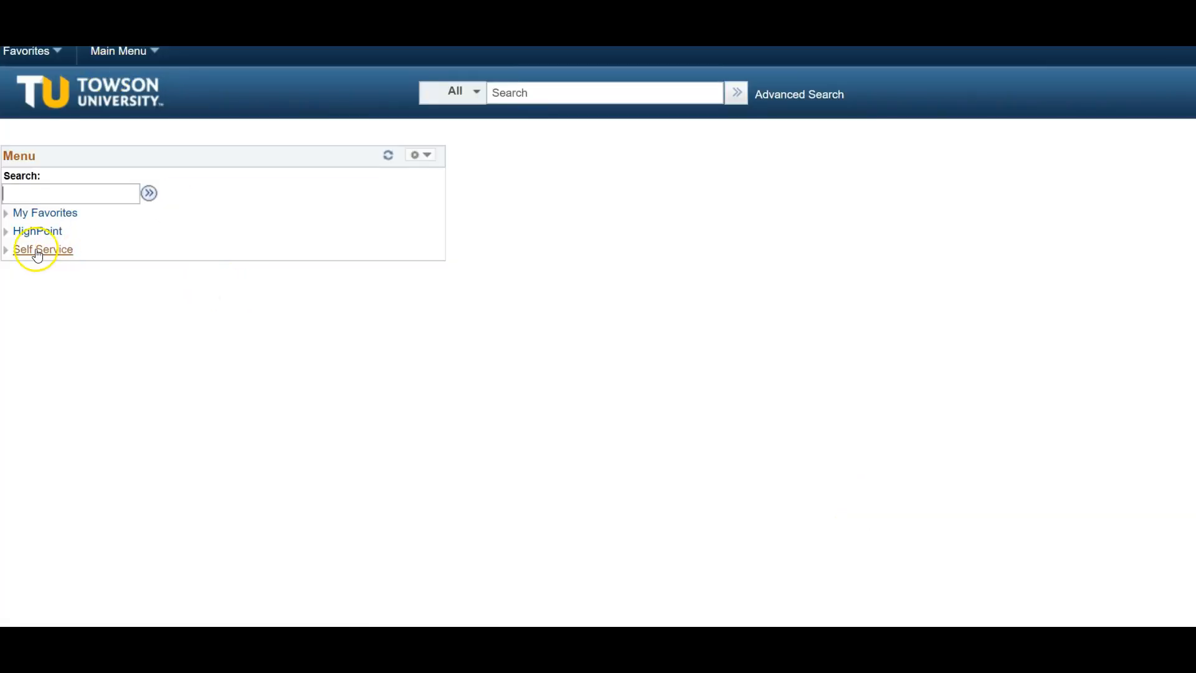
Expand Self Service and enter the Student Center.
left_click(43, 249)
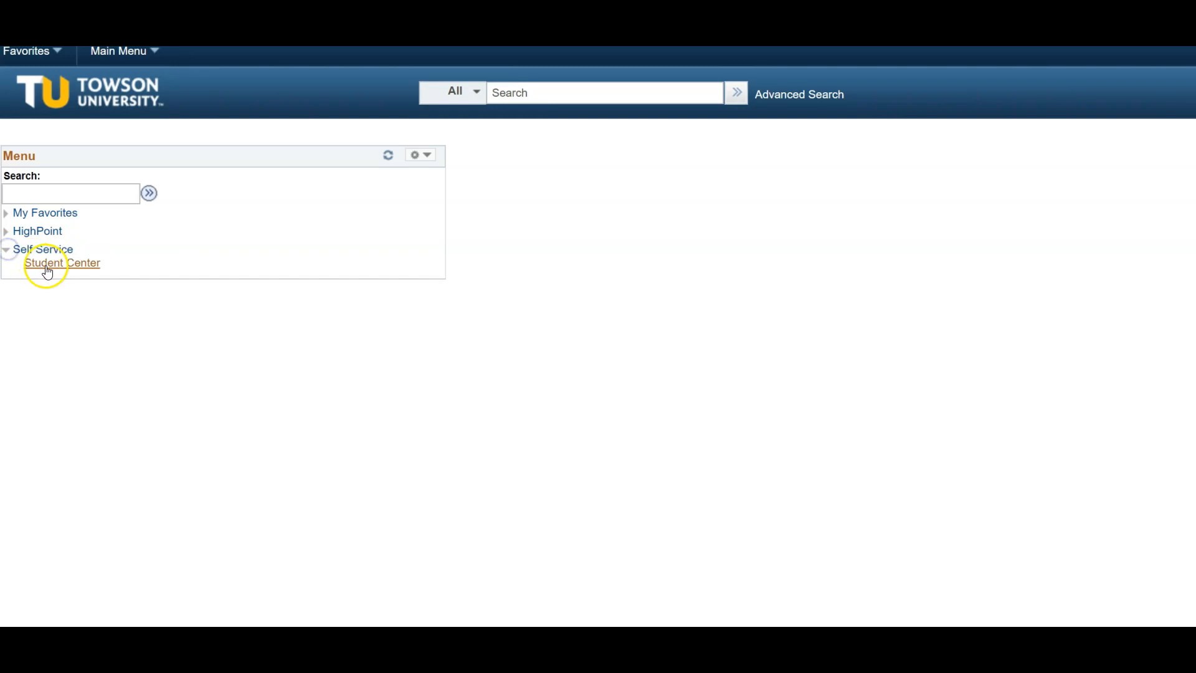
mouse_move(61, 262)
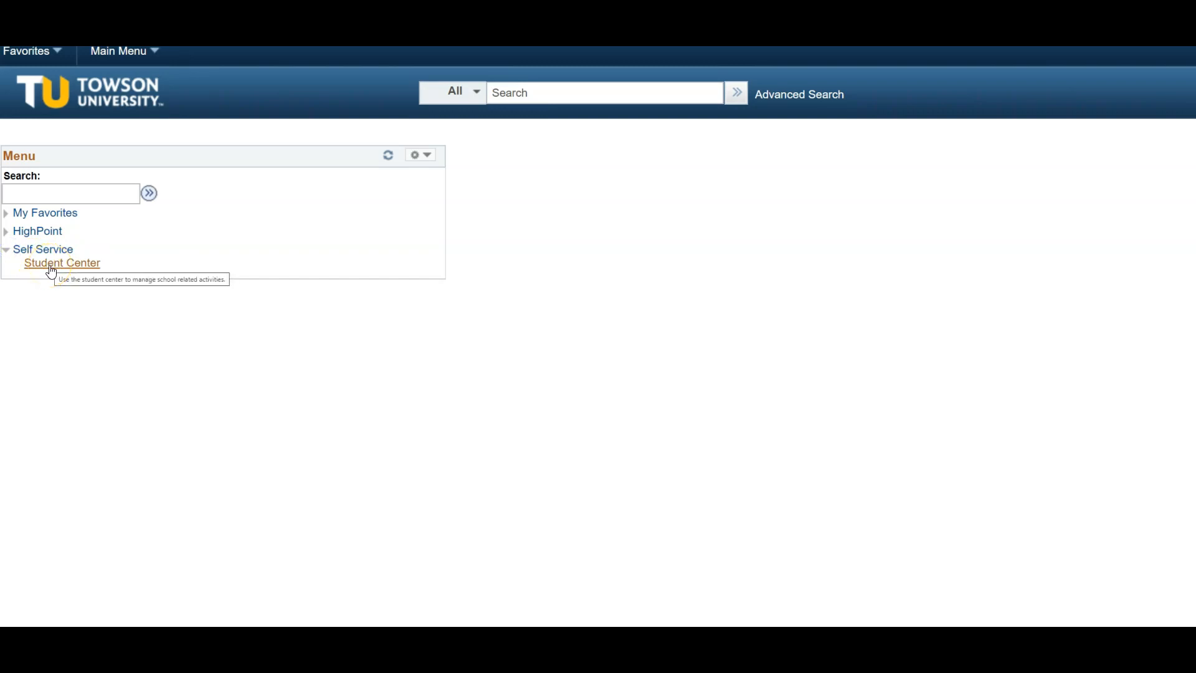
left_click(62, 263)
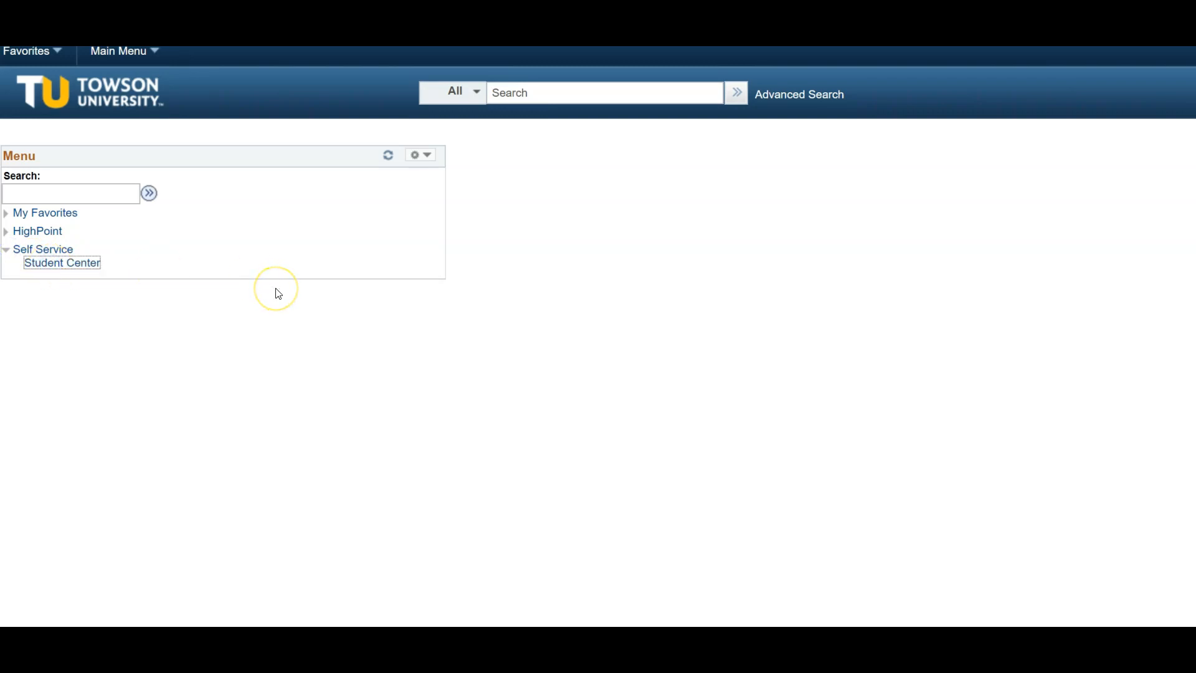
left_click(62, 262)
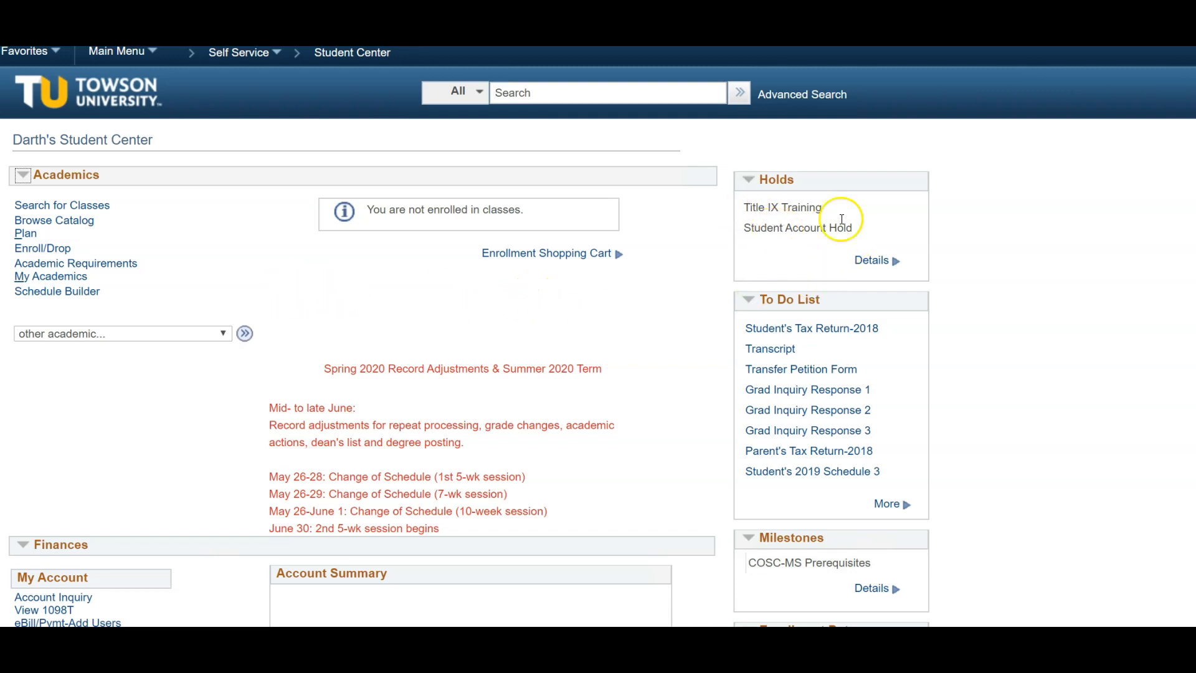
scroll("down", 3)
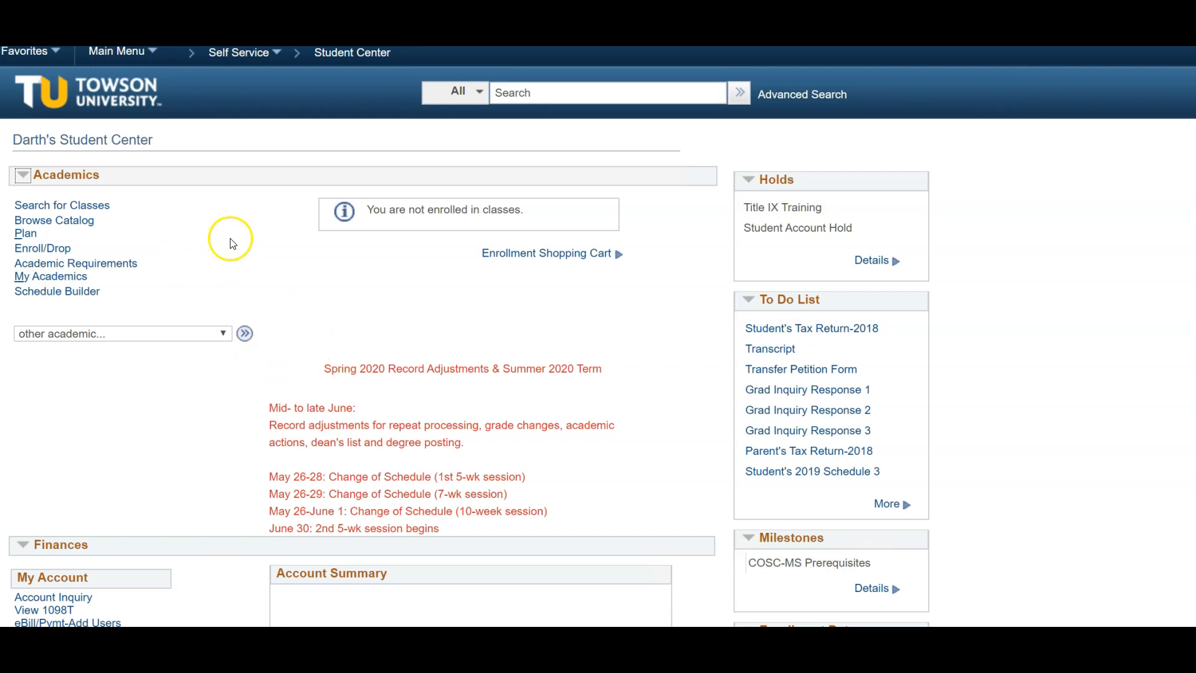
mouse_move(119, 180)
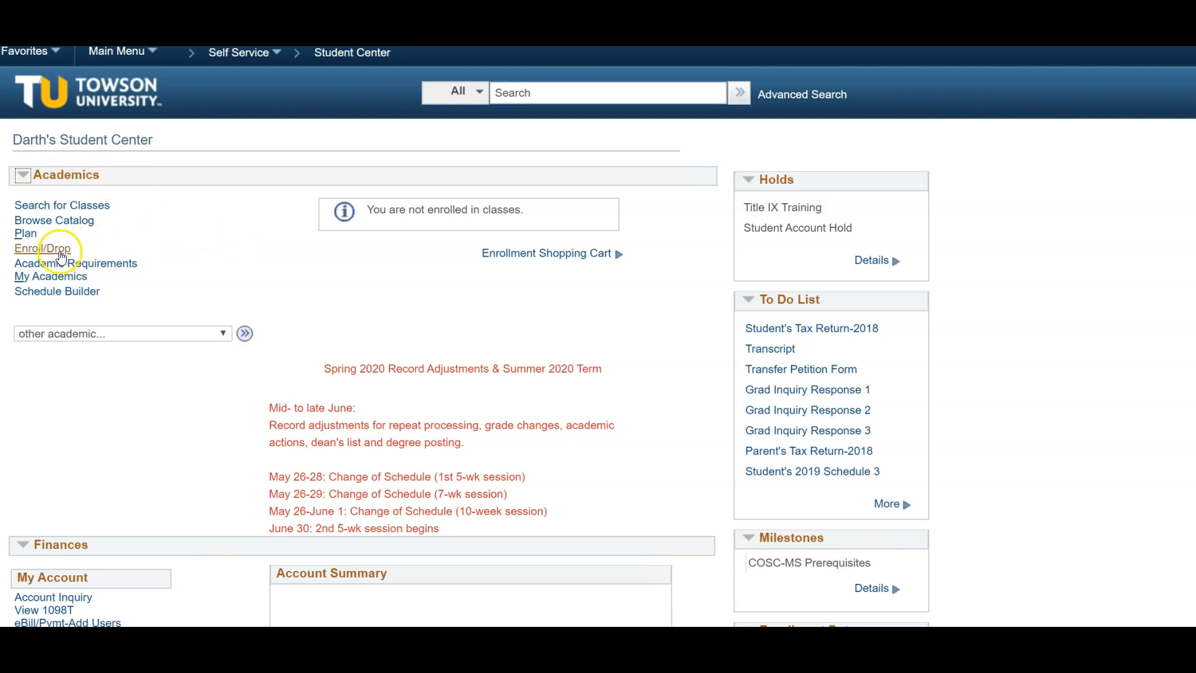
Go to Enroll/Drop to reach the Fall 2020 Add Classes page with an empty cart.
left_click(42, 248)
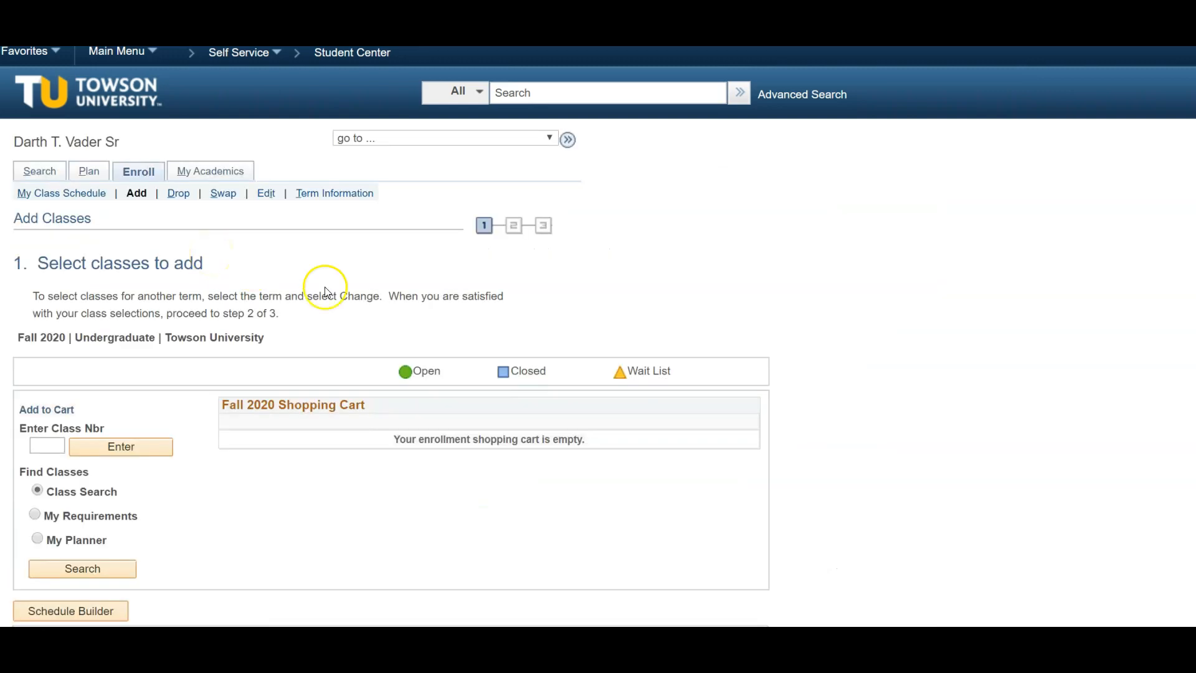
mouse_move(439, 297)
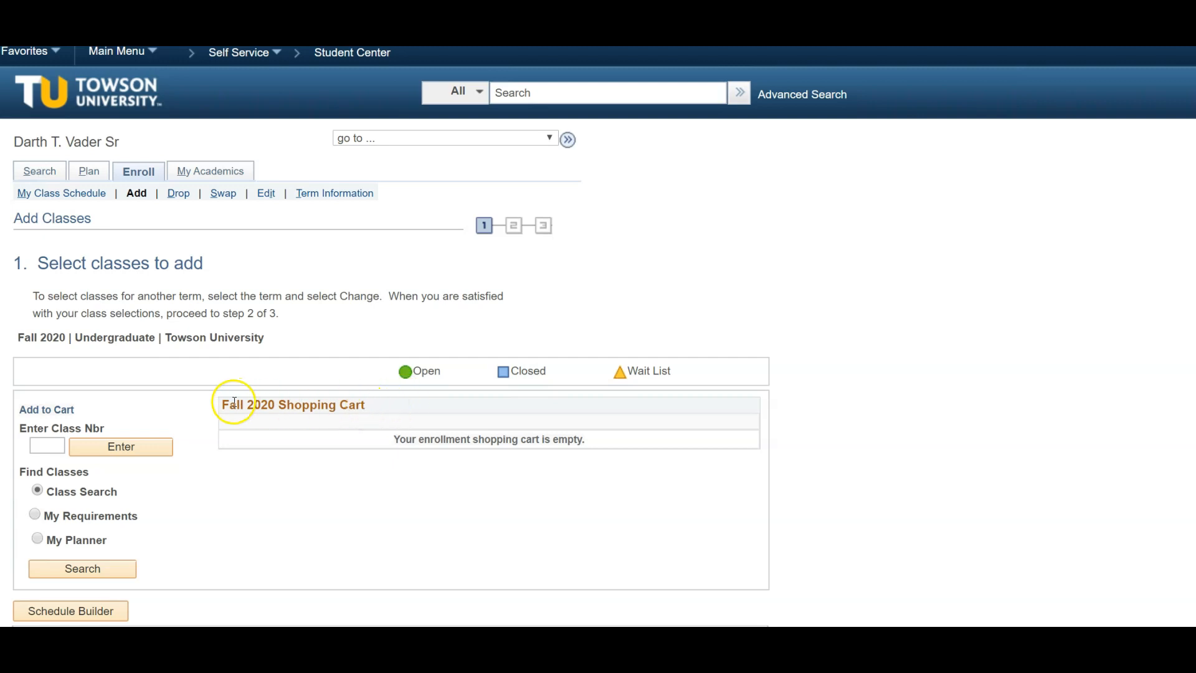
mouse_move(394, 448)
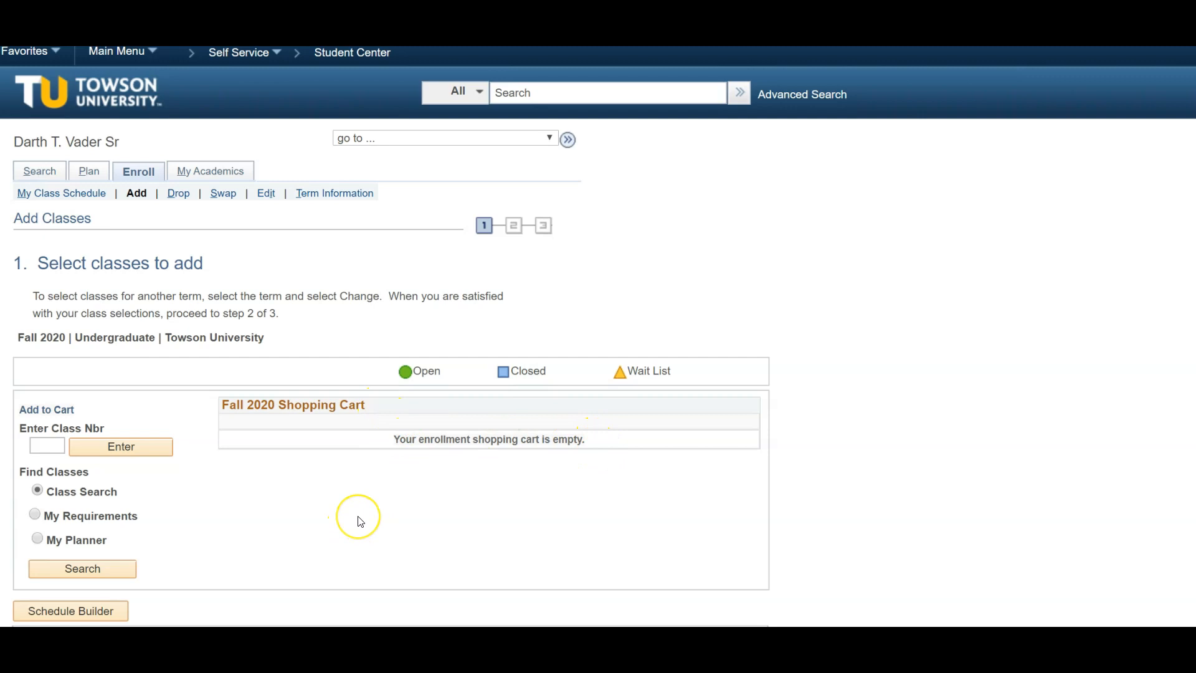
mouse_move(184, 564)
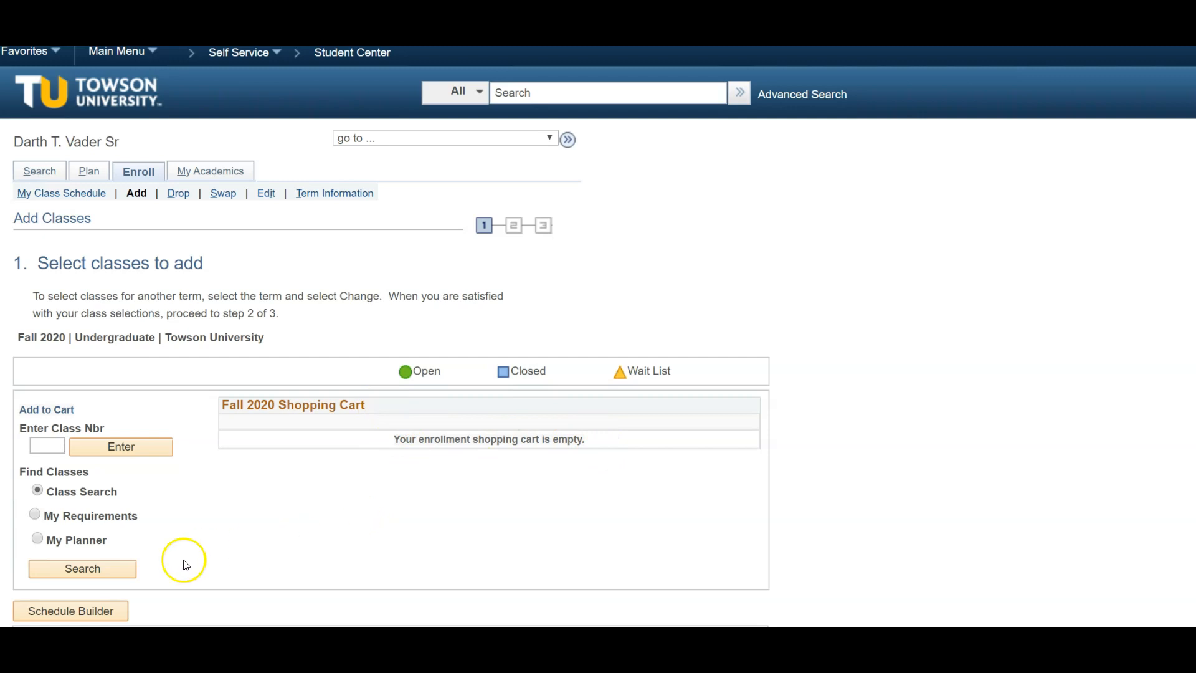
mouse_move(118, 572)
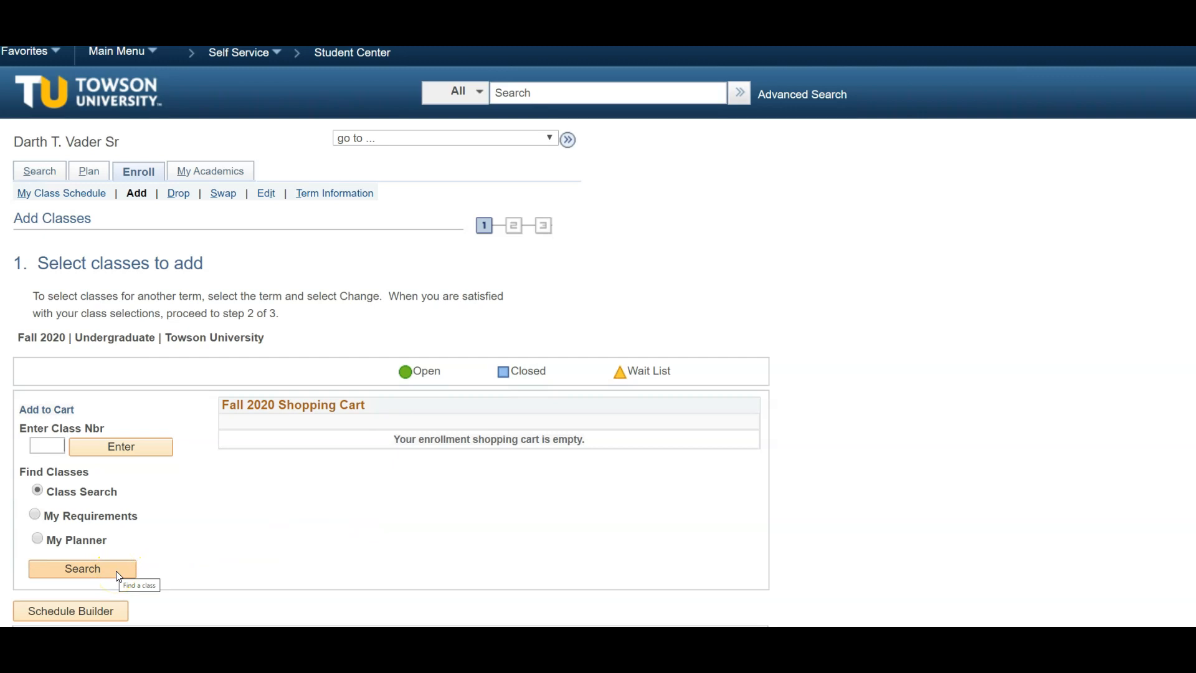
Start a Fall 2020 class search and enter subject ENGL, course number 102.
left_click(82, 568)
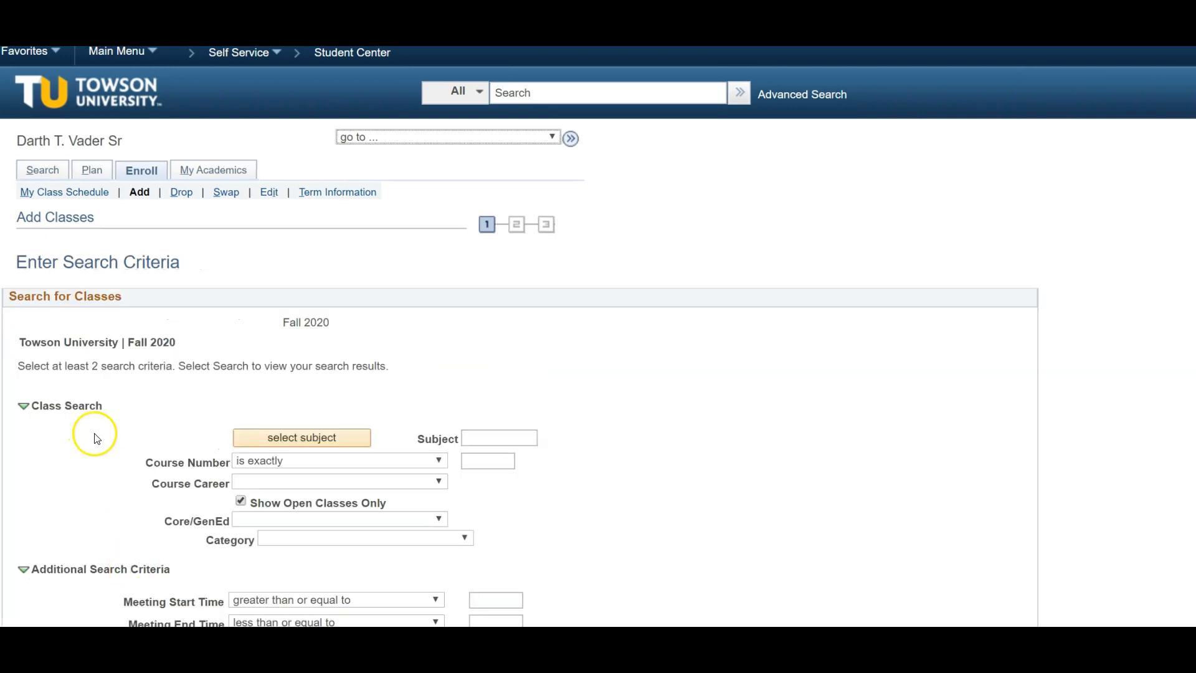
mouse_move(109, 437)
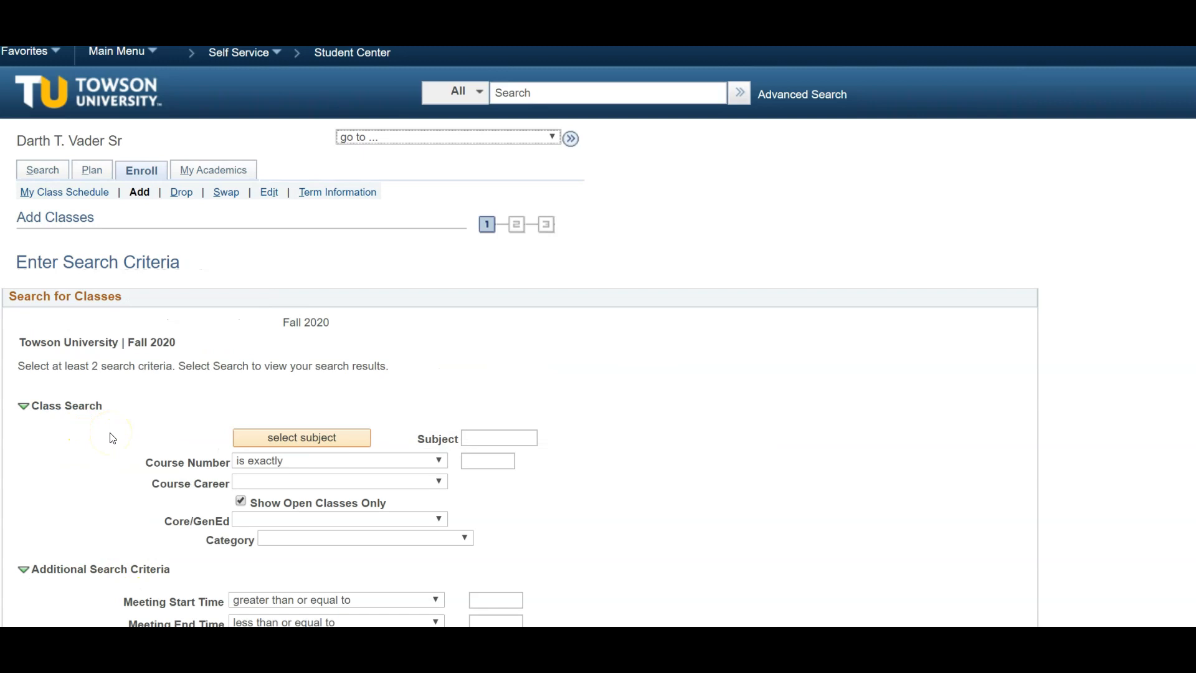
mouse_move(150, 405)
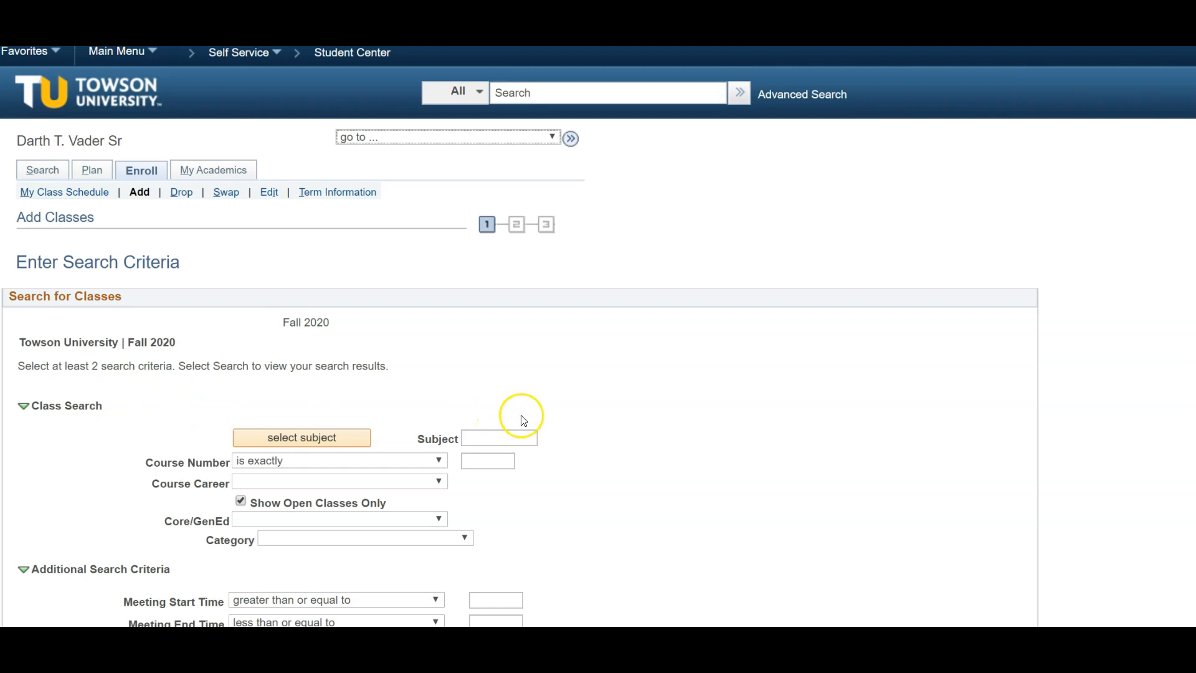
mouse_move(584, 424)
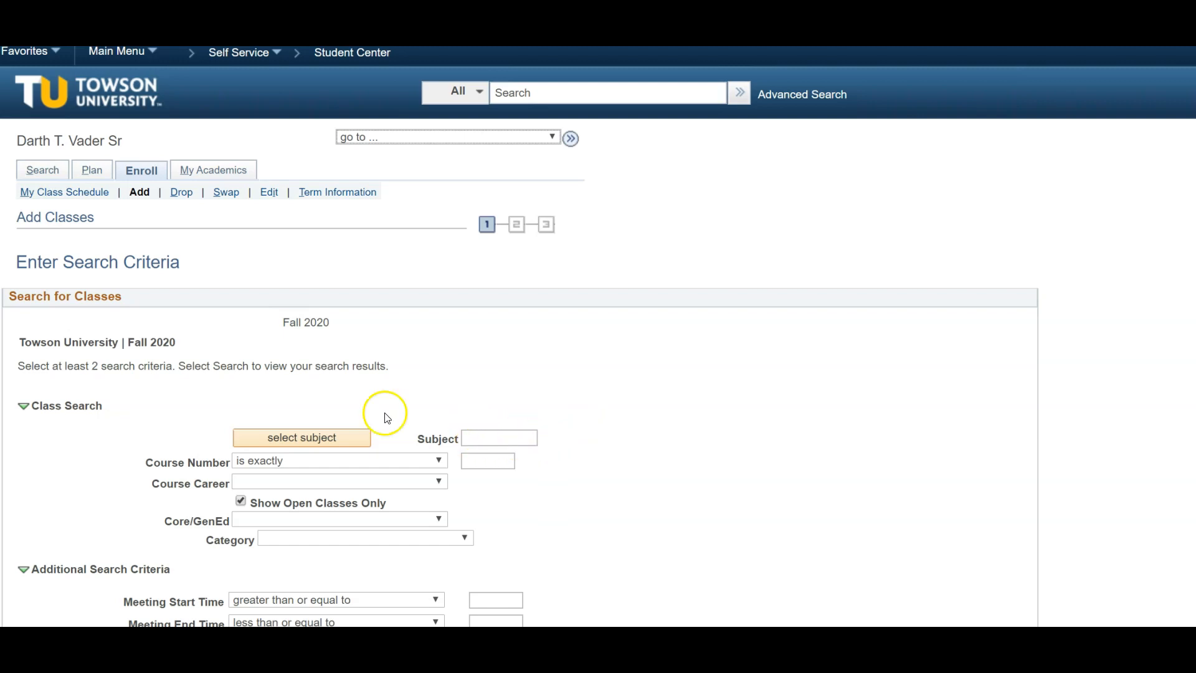
left_click(499, 437)
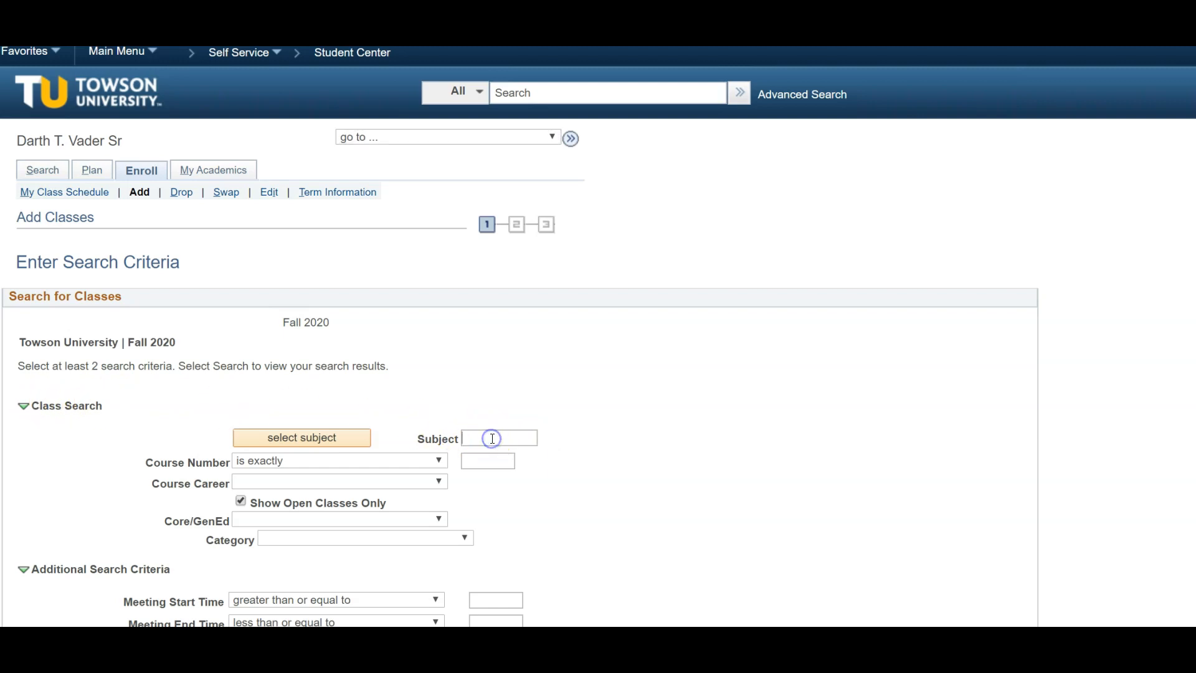
type("ENGL")
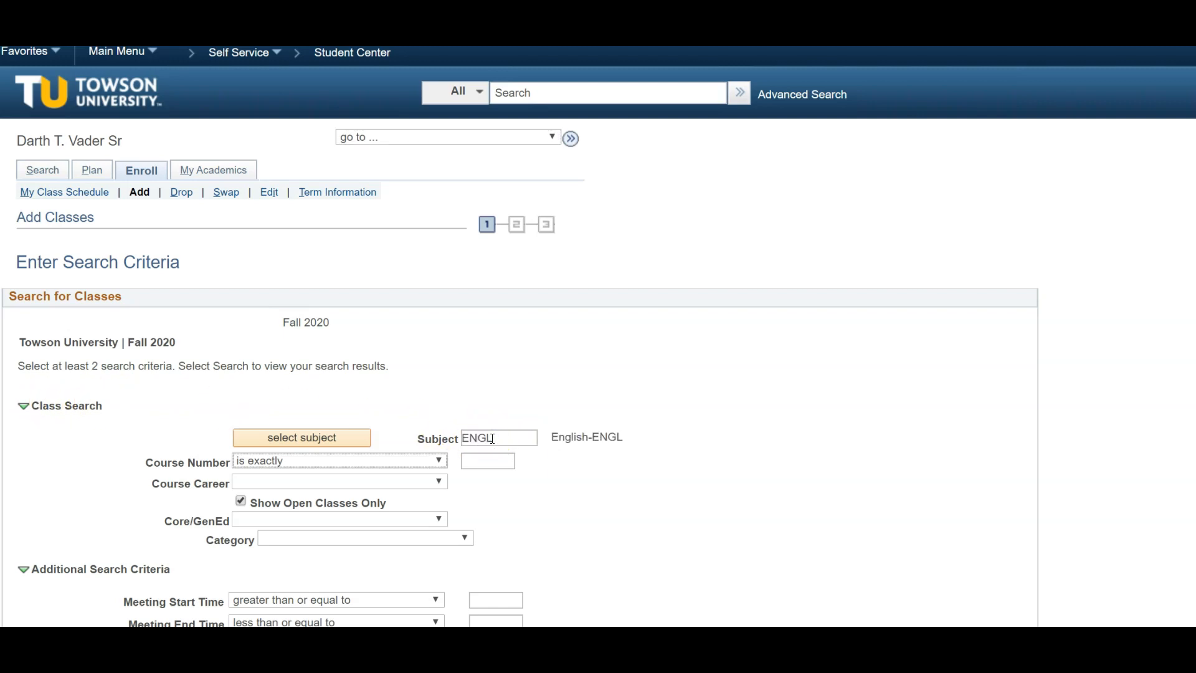
type("102")
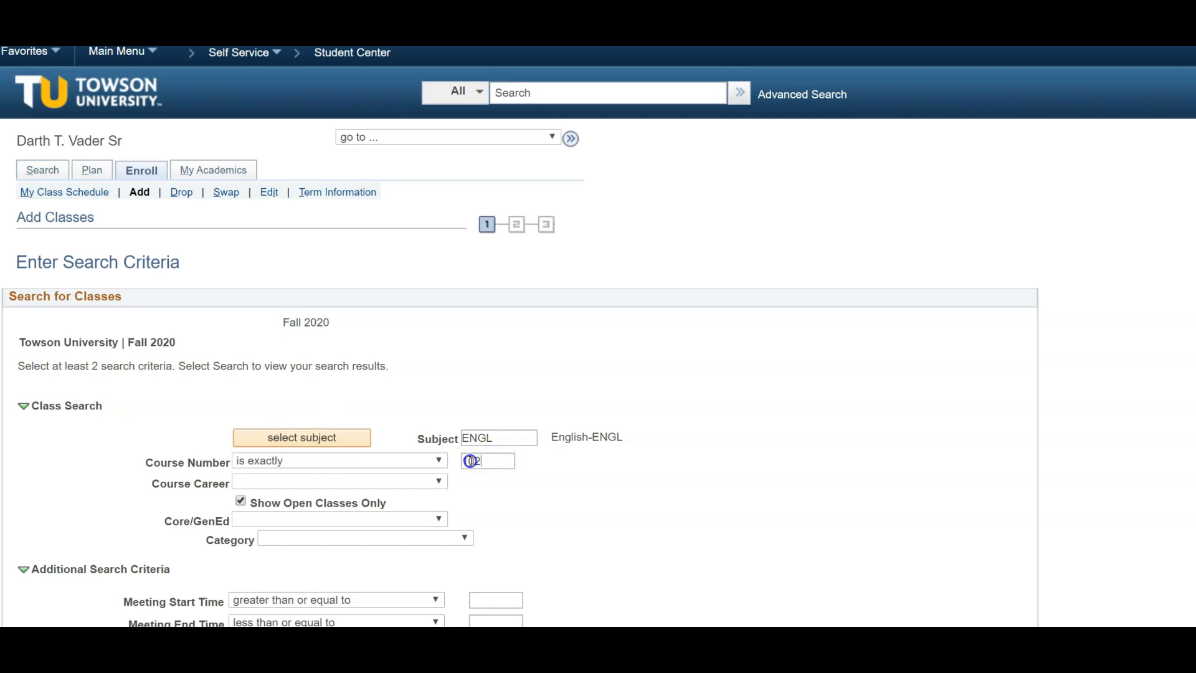
type("102")
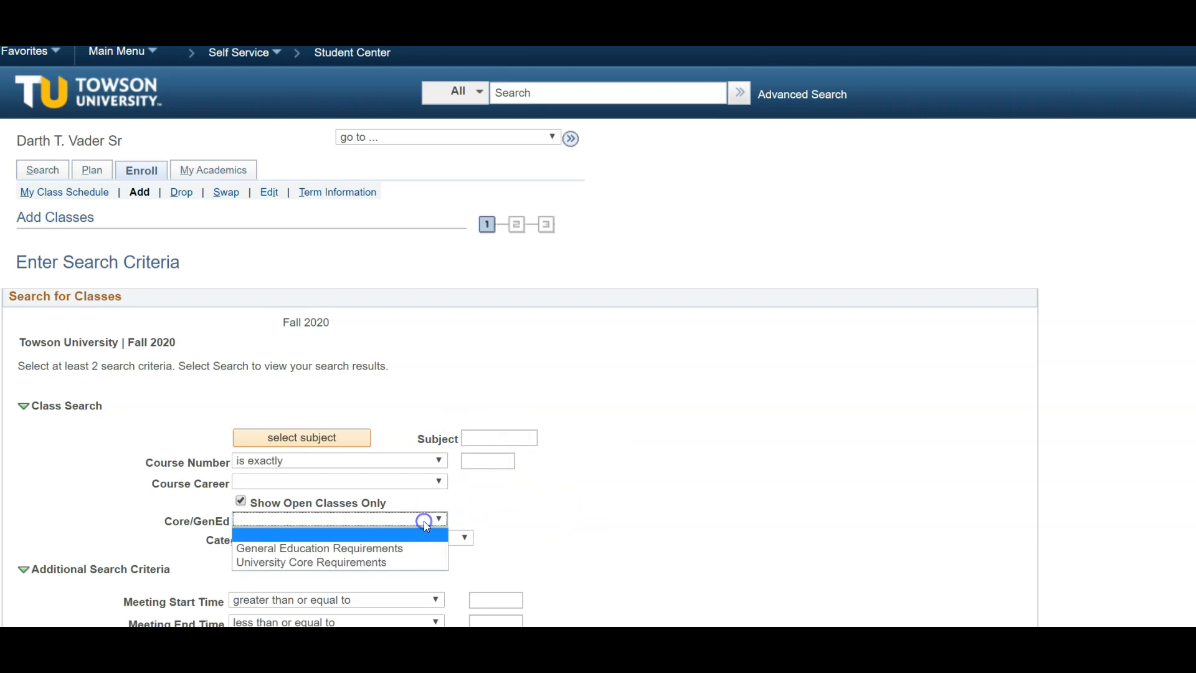
left_click(312, 562)
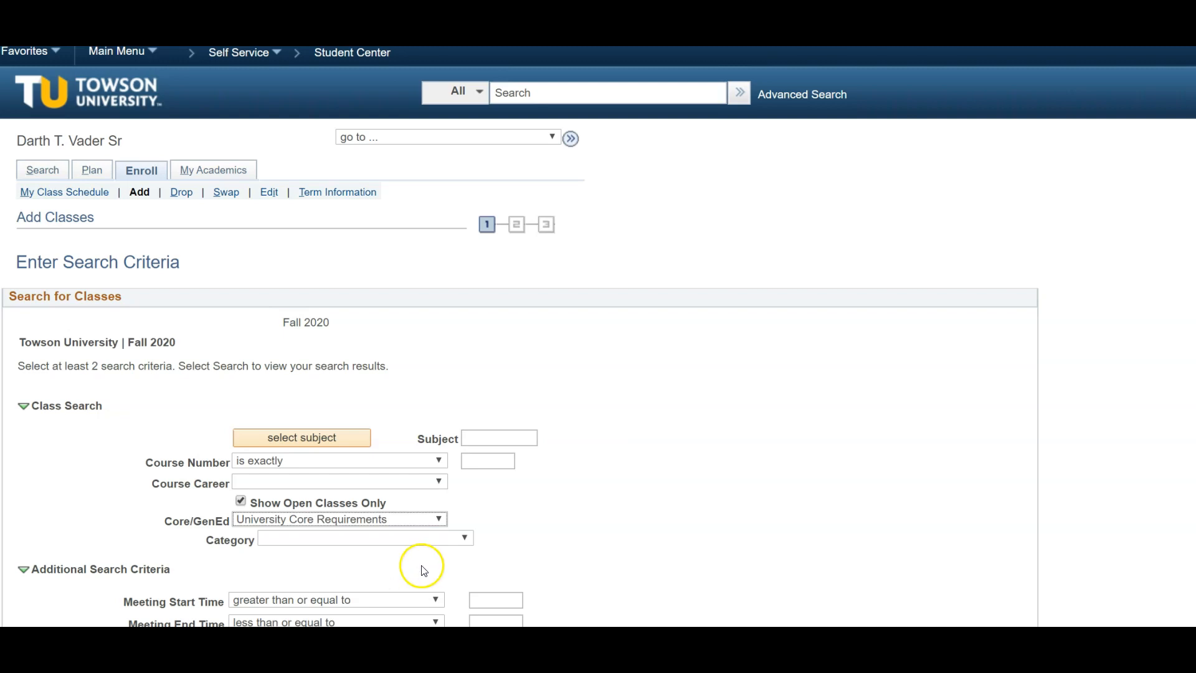
left_click(391, 539)
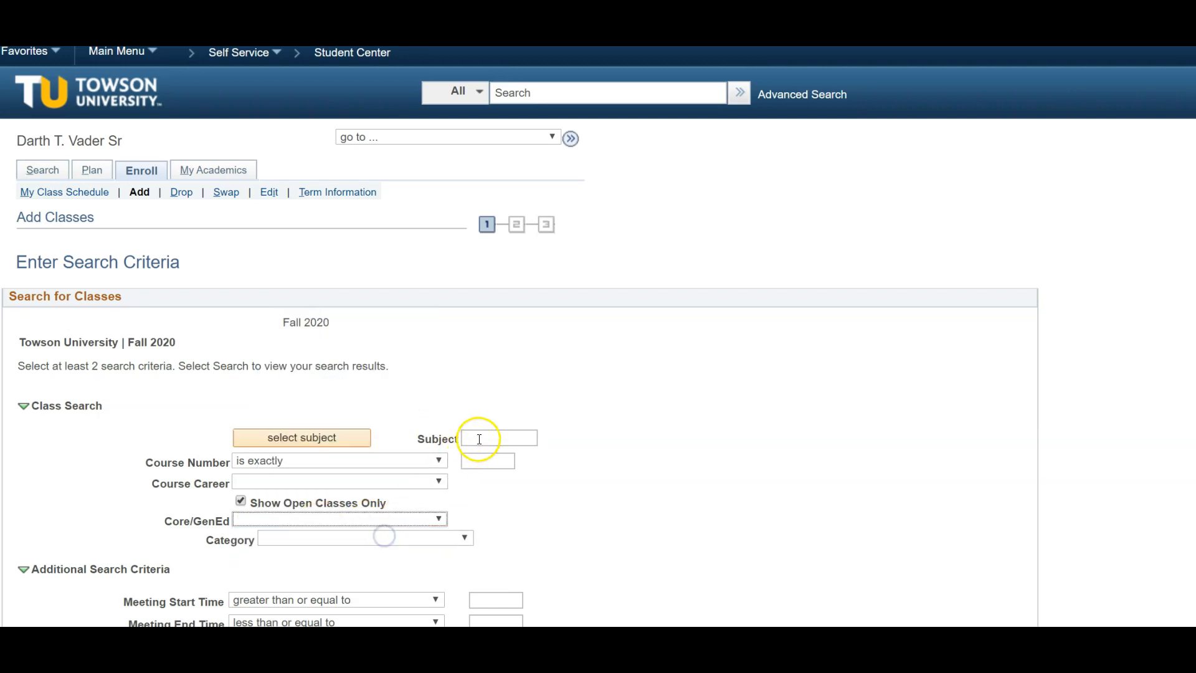
Enter subject ENGL and course number 102, then reveal the additional search criteria.
type("ENGL")
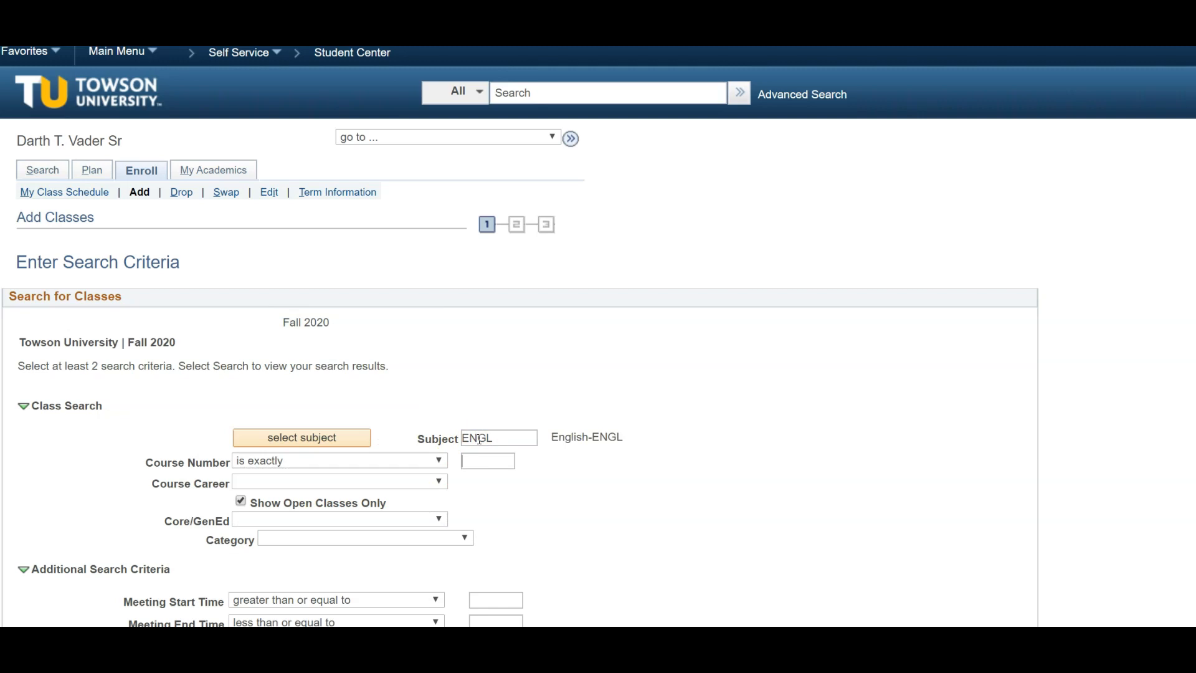
type("102")
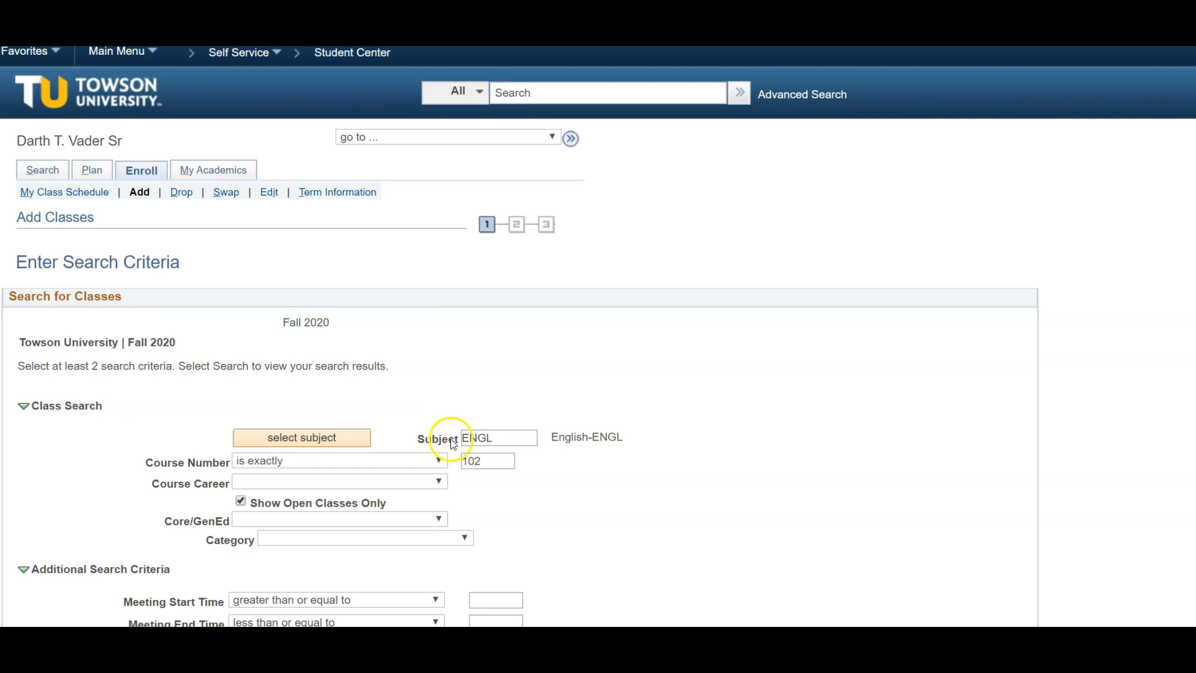
scroll("down", 3)
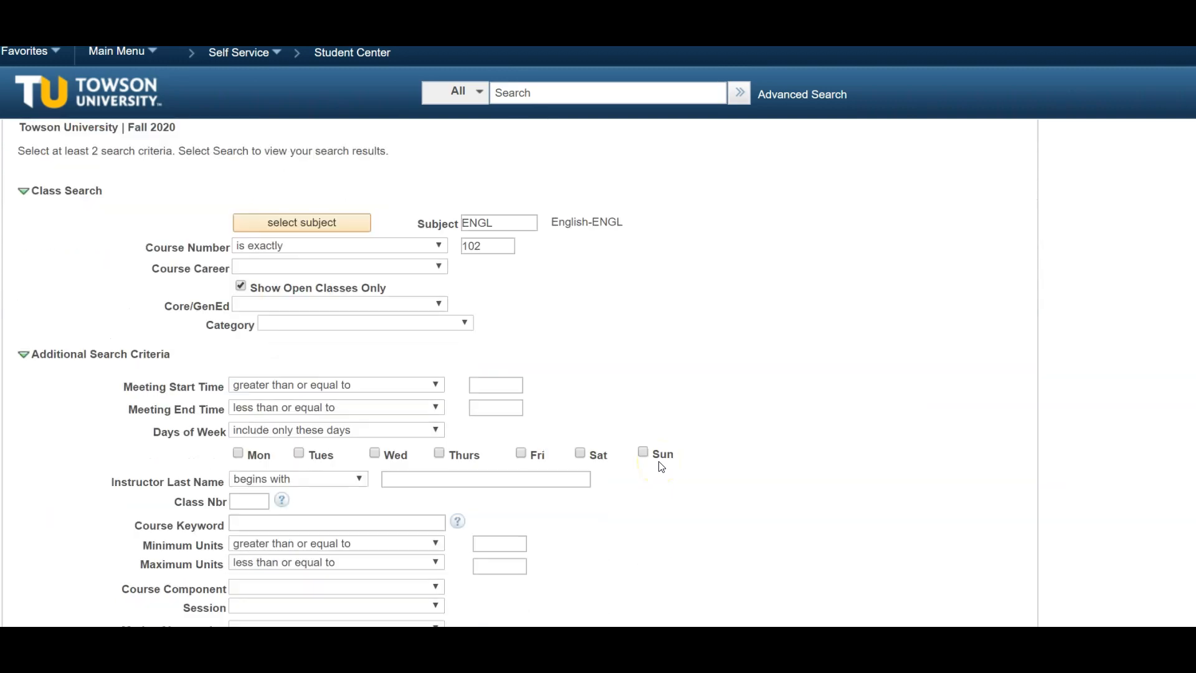
scroll("down", 3)
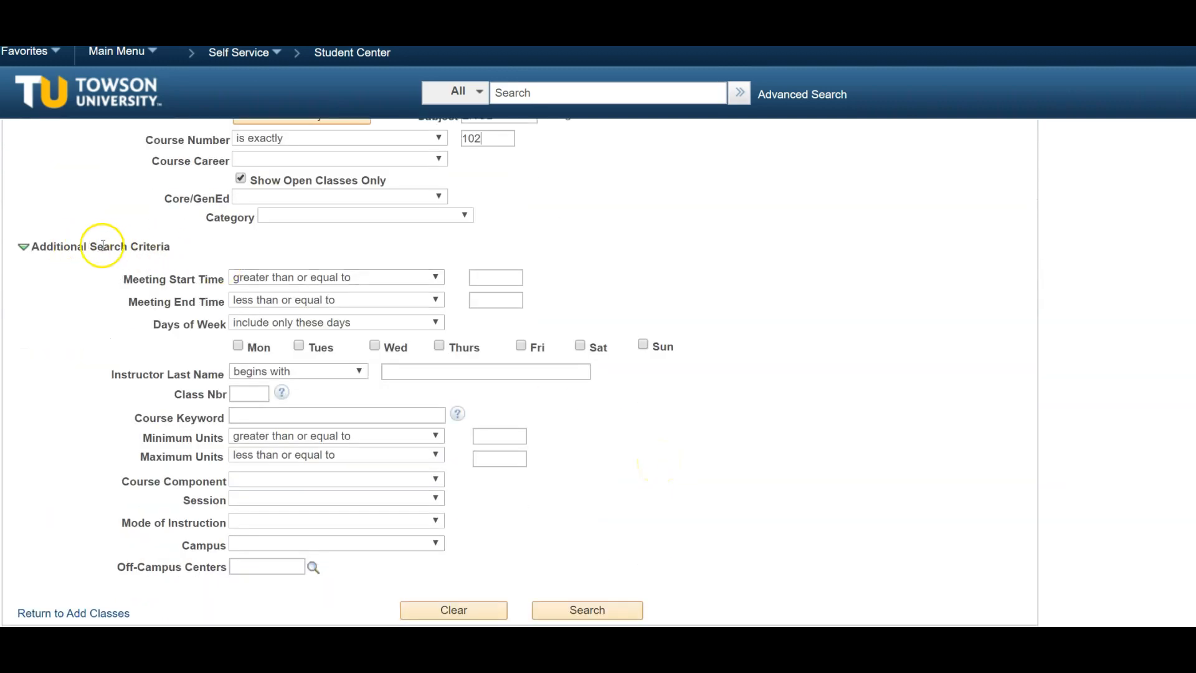
mouse_move(216, 258)
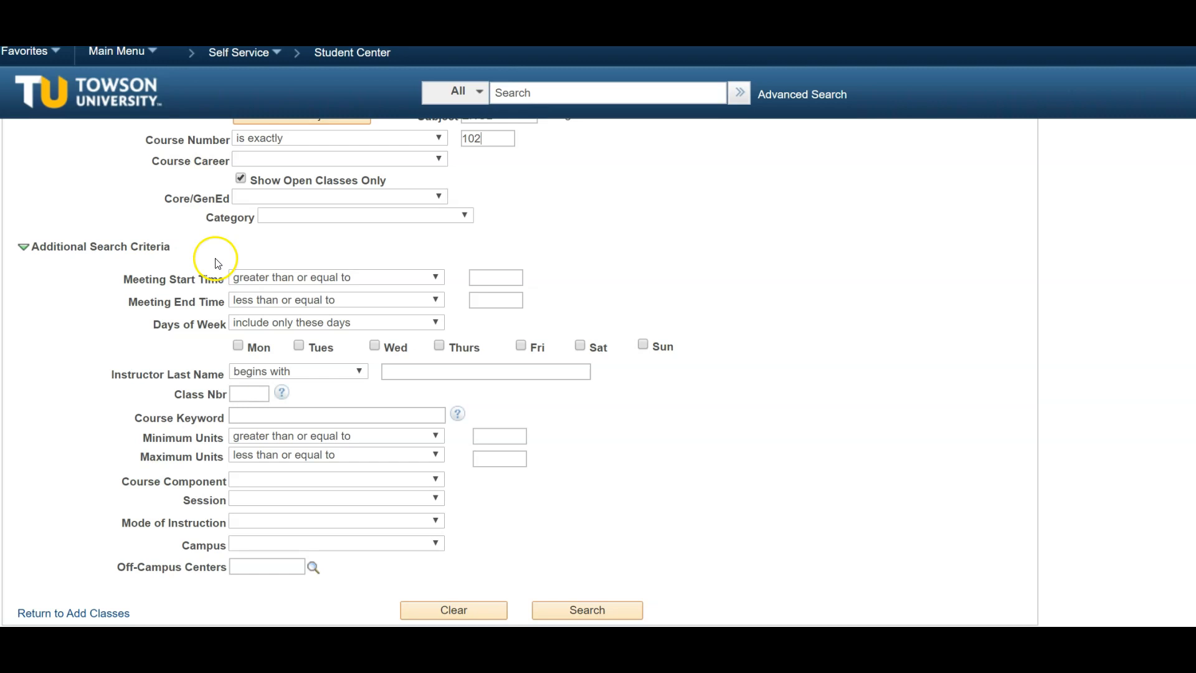
mouse_move(215, 307)
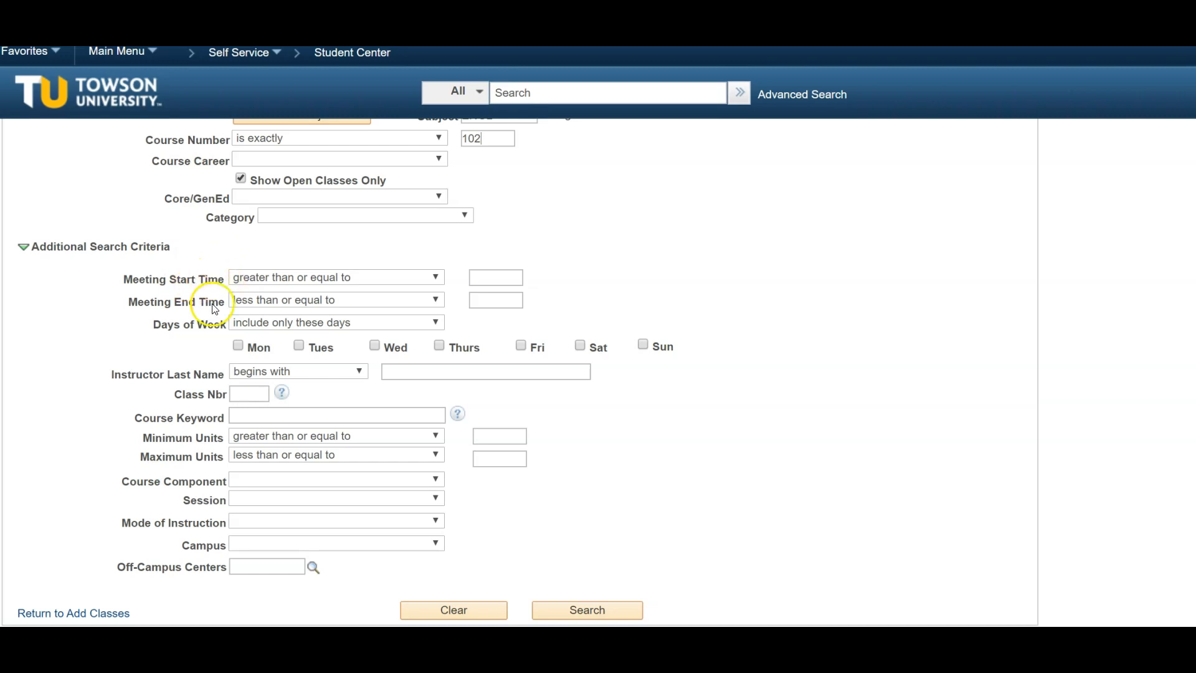
mouse_move(189, 332)
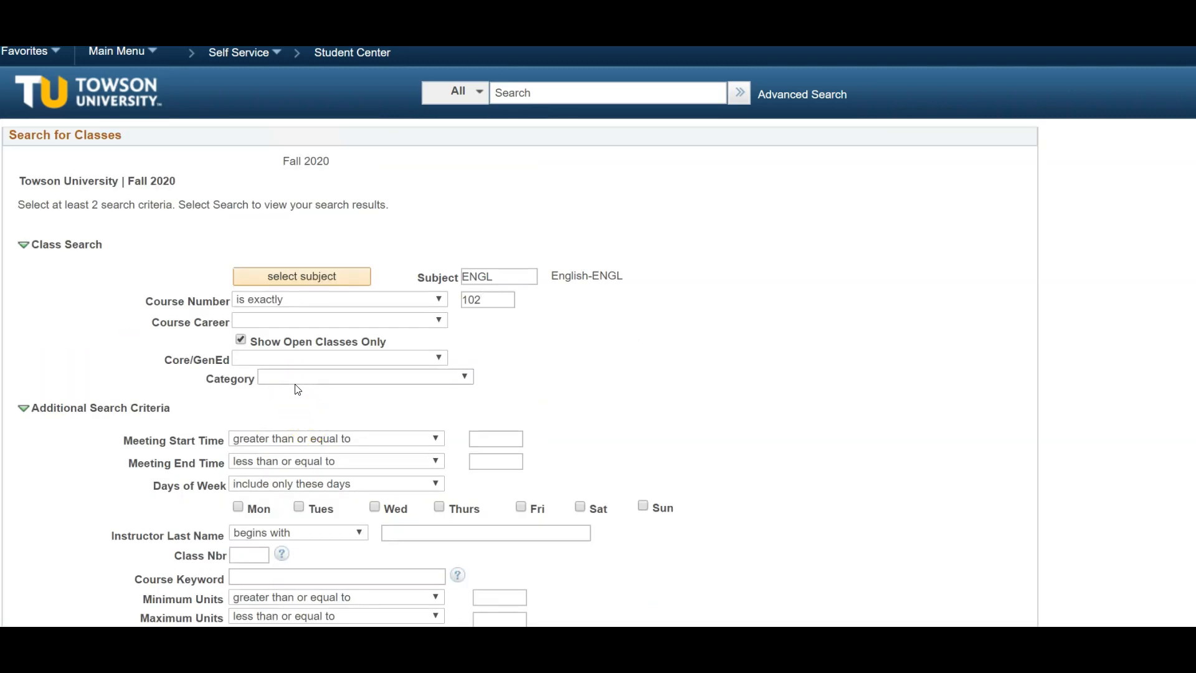
Run the search, returning 35 open ENGL 102 sections for Fall 2020.
scroll("down", 3)
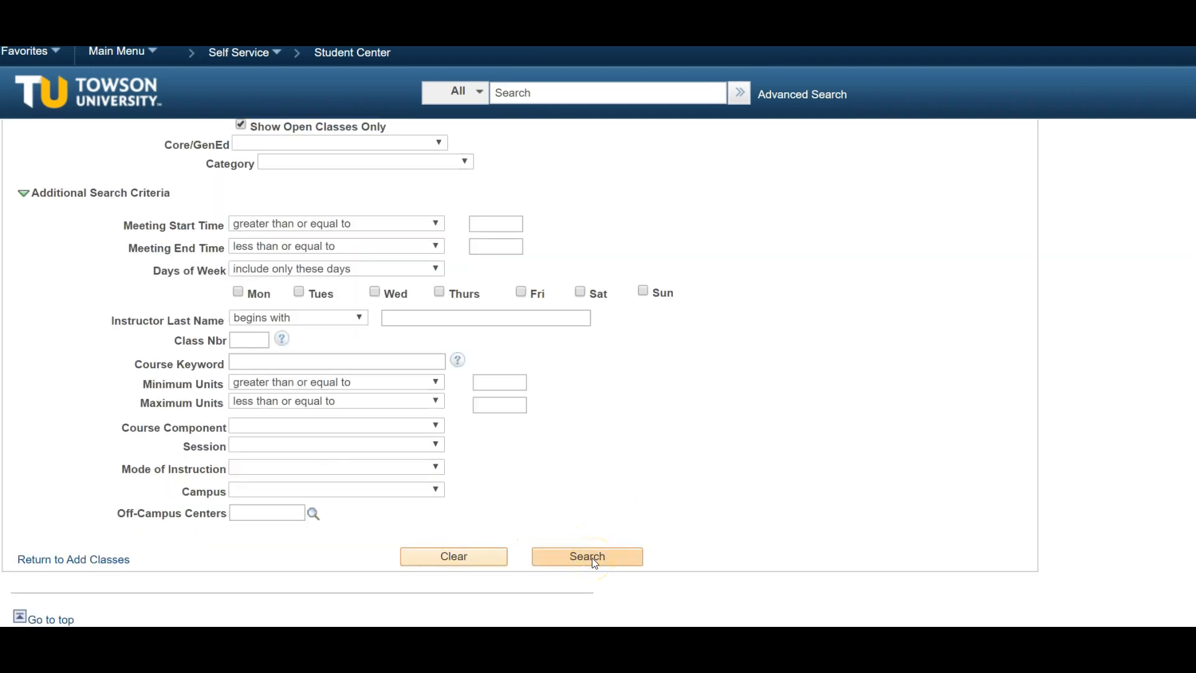
left_click(586, 555)
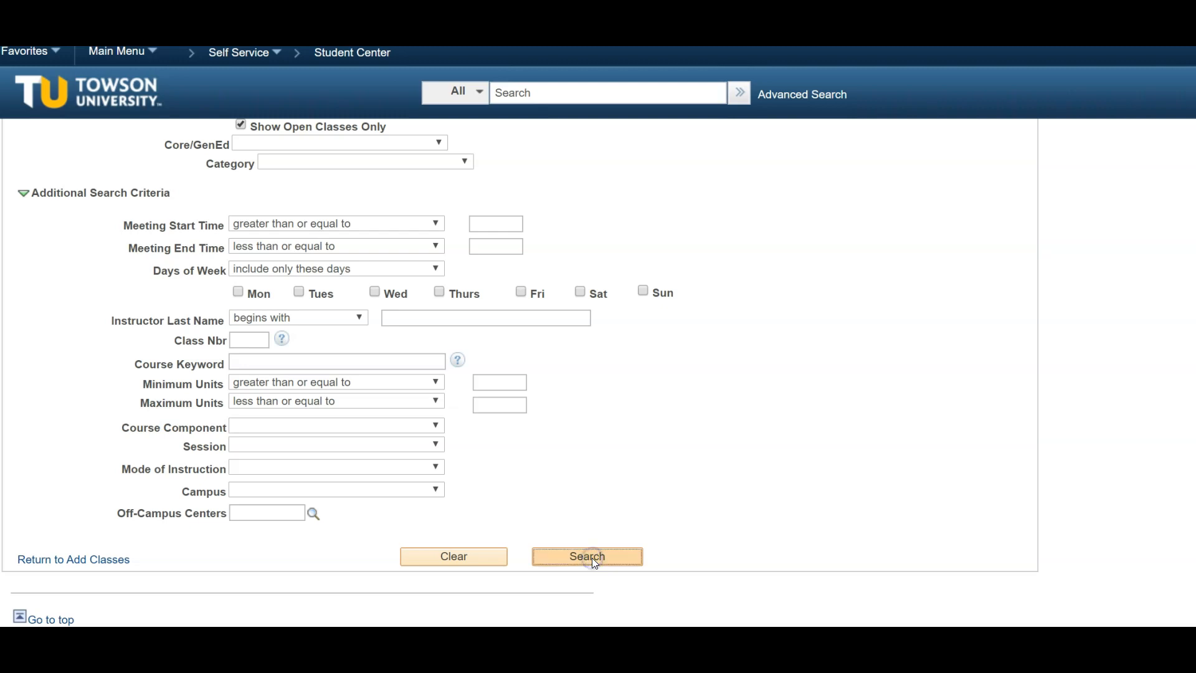
left_click(587, 555)
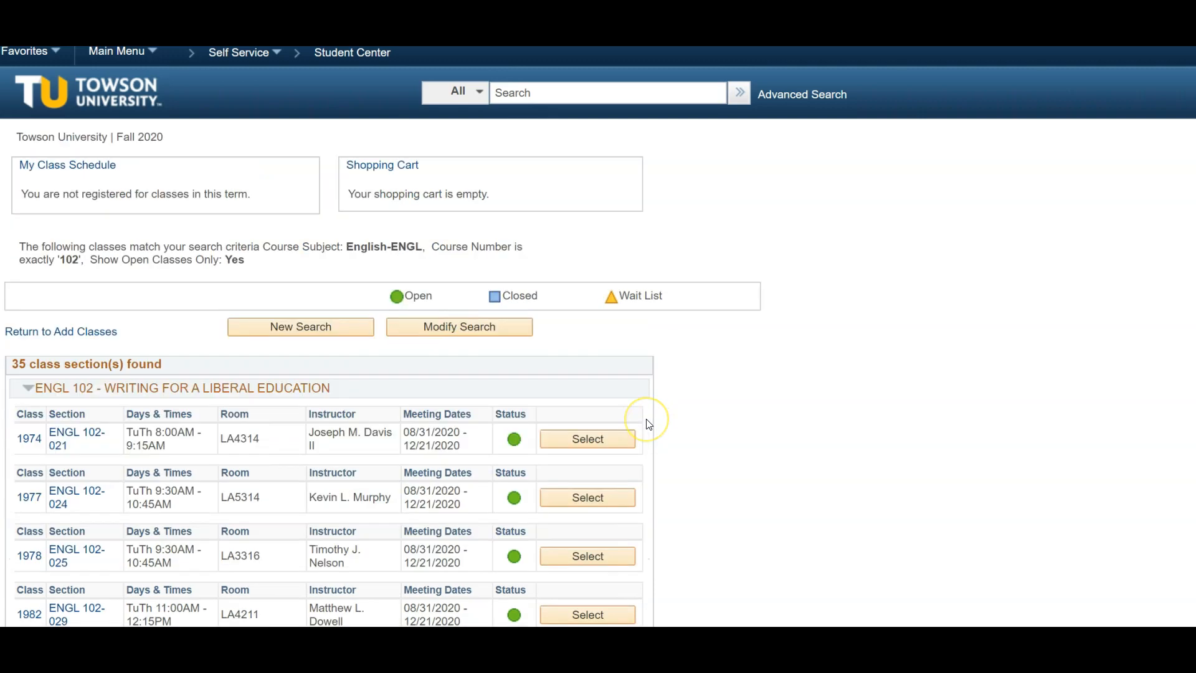
Scroll through the open ENGL 102 sections and their Open/Closed/Wait List status key.
scroll("down", 3)
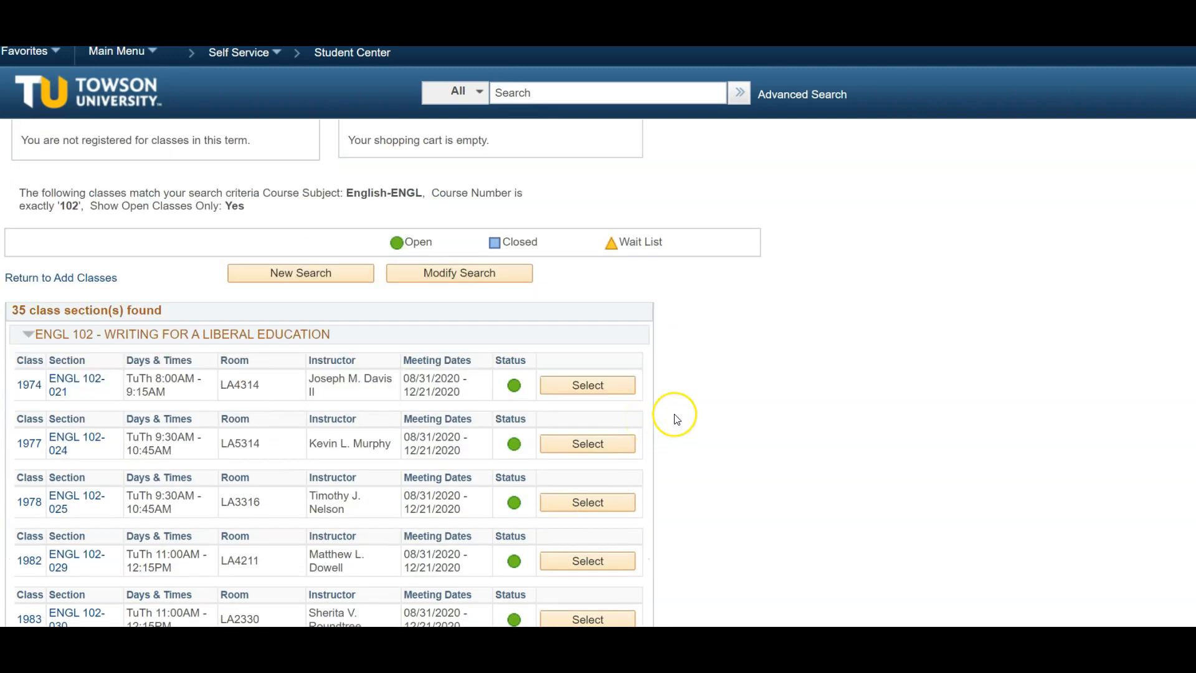
mouse_move(674, 354)
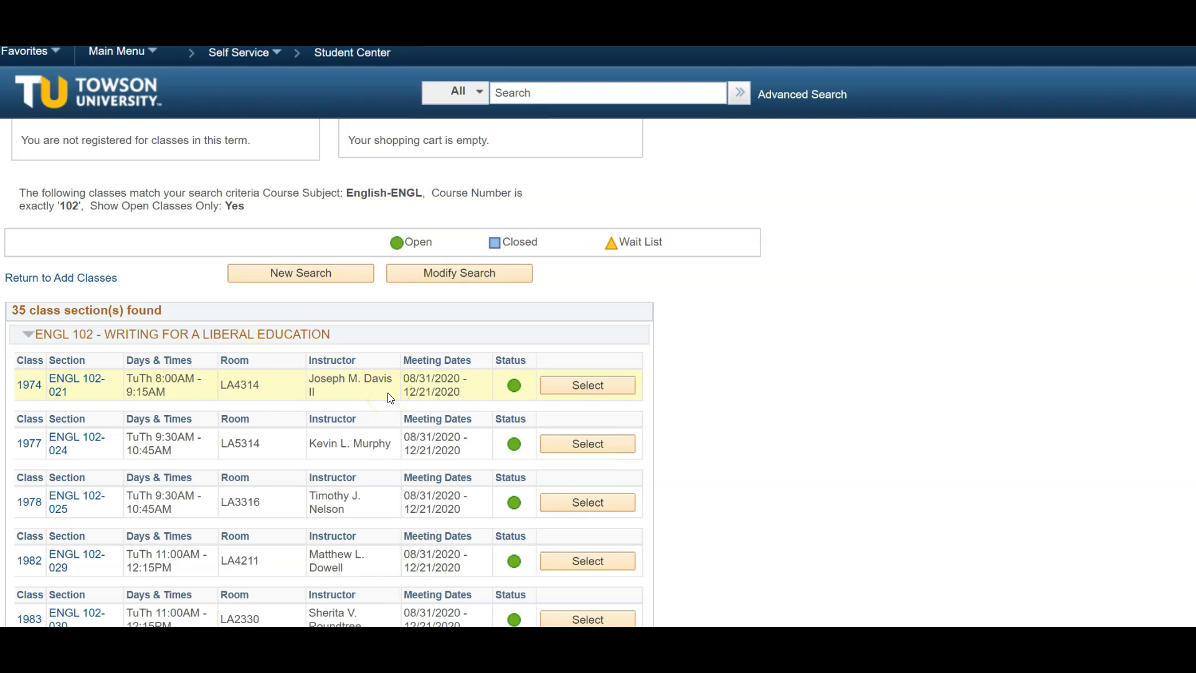
mouse_move(509, 360)
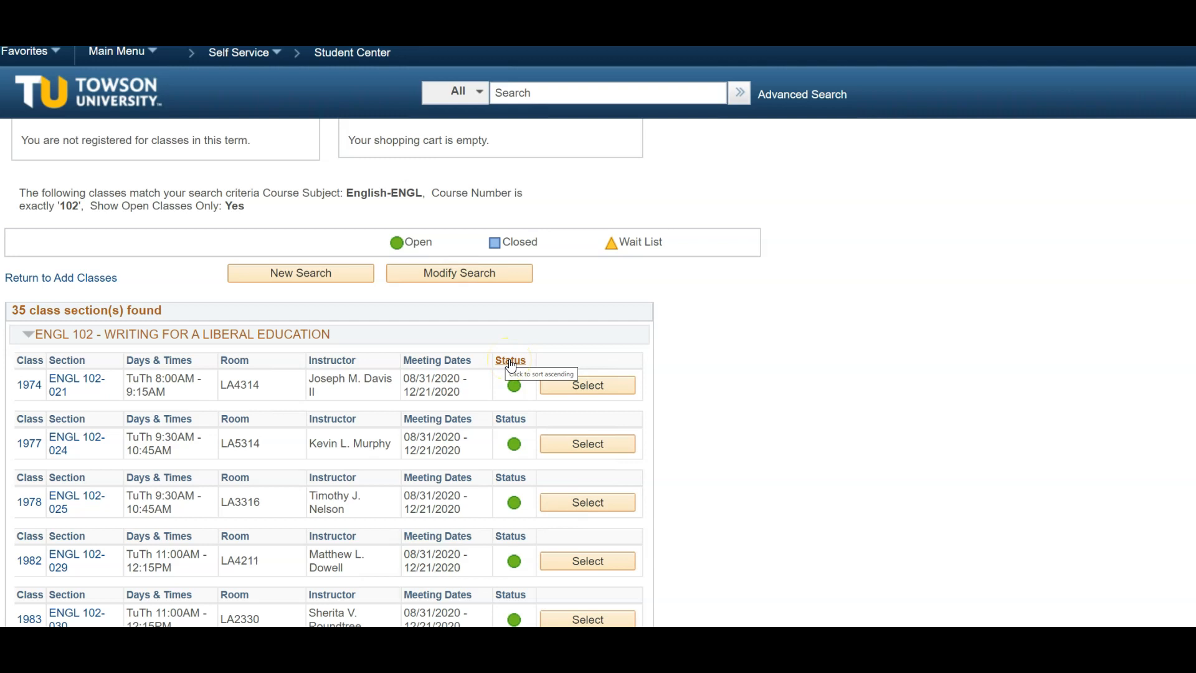
mouse_move(616, 332)
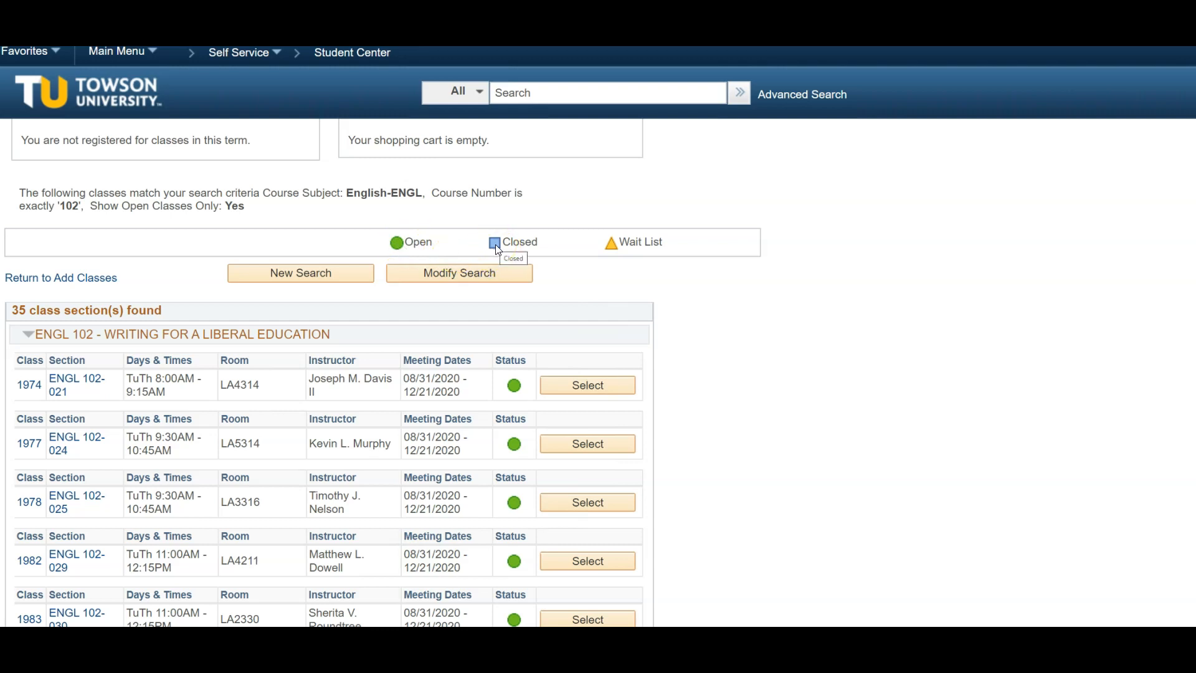
mouse_move(612, 252)
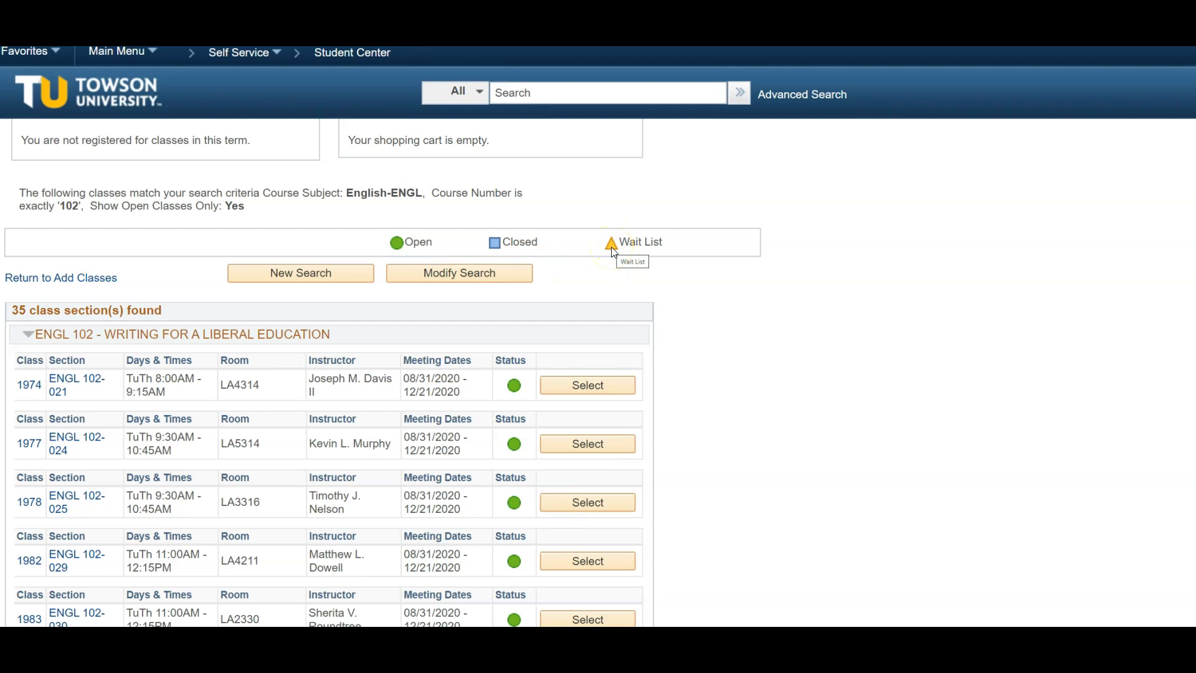
mouse_move(614, 298)
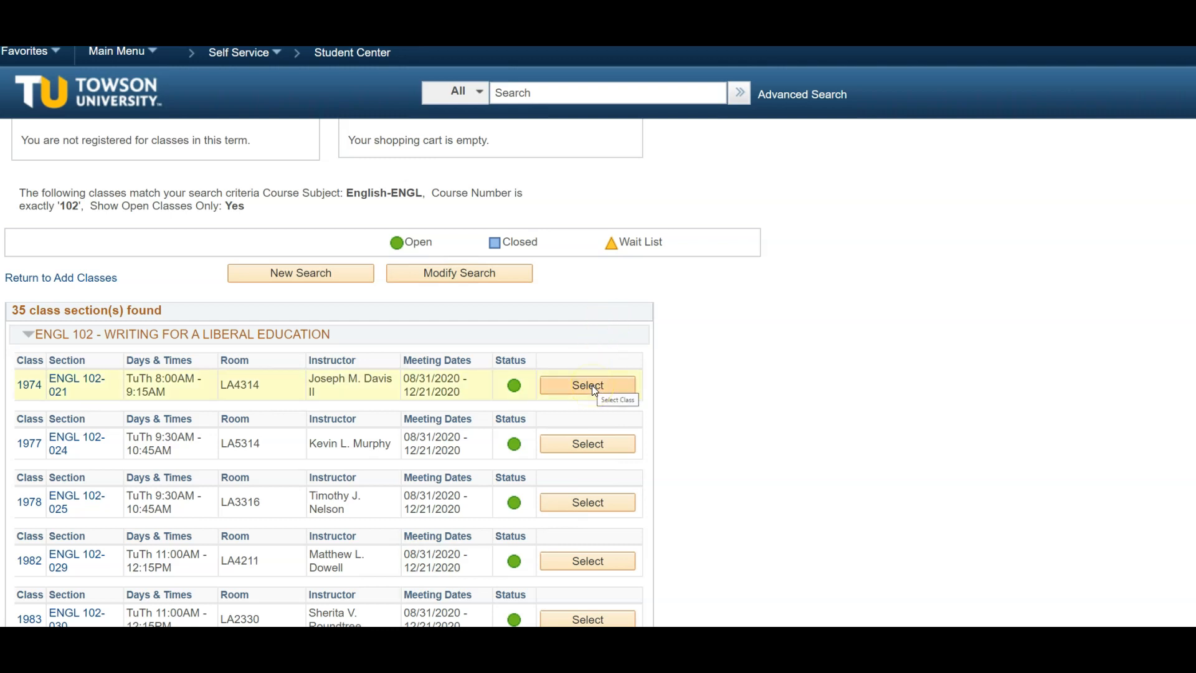
mouse_move(242, 370)
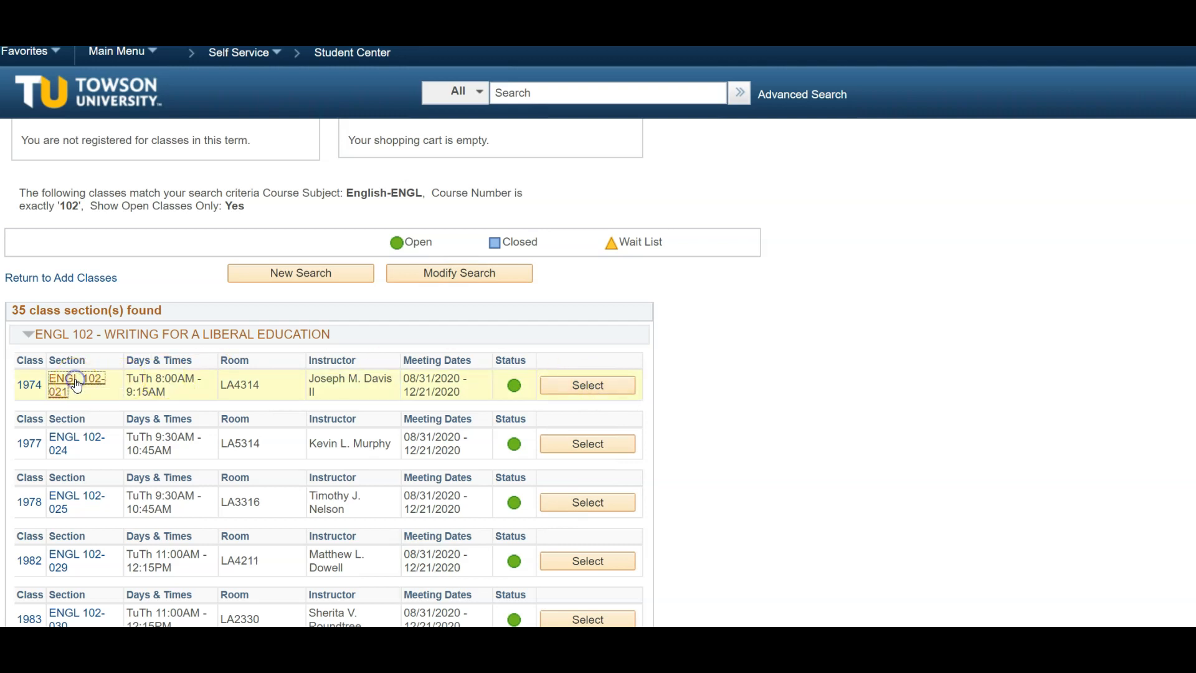
left_click(75, 384)
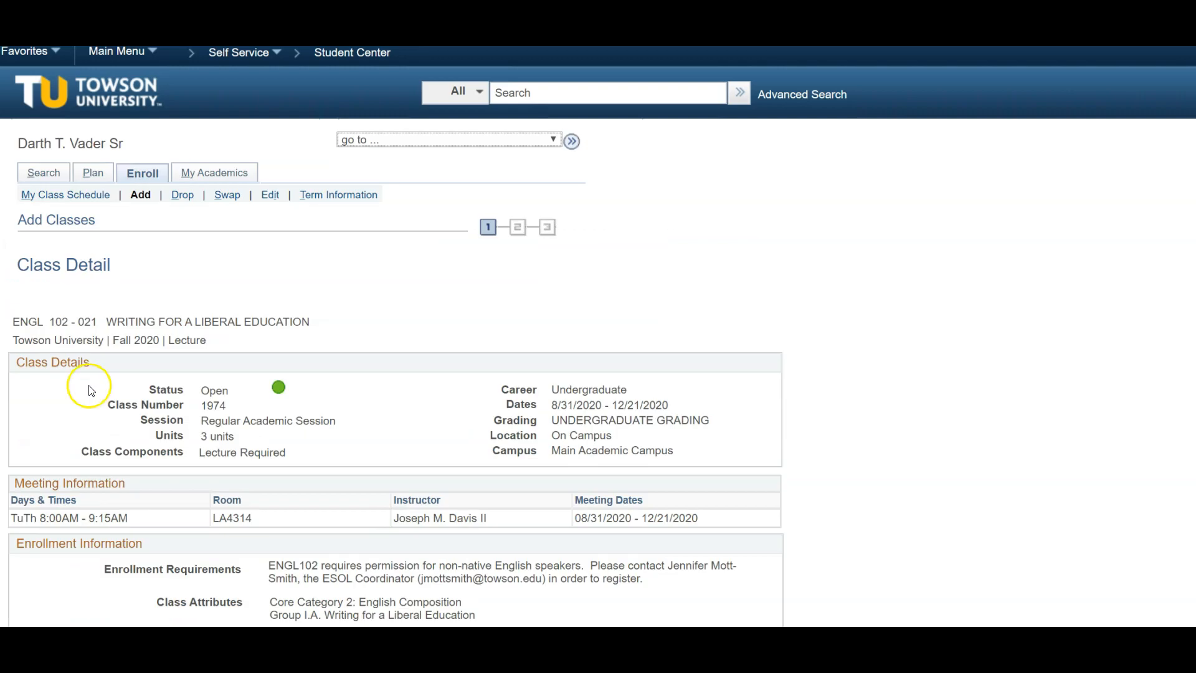
scroll("down", 3)
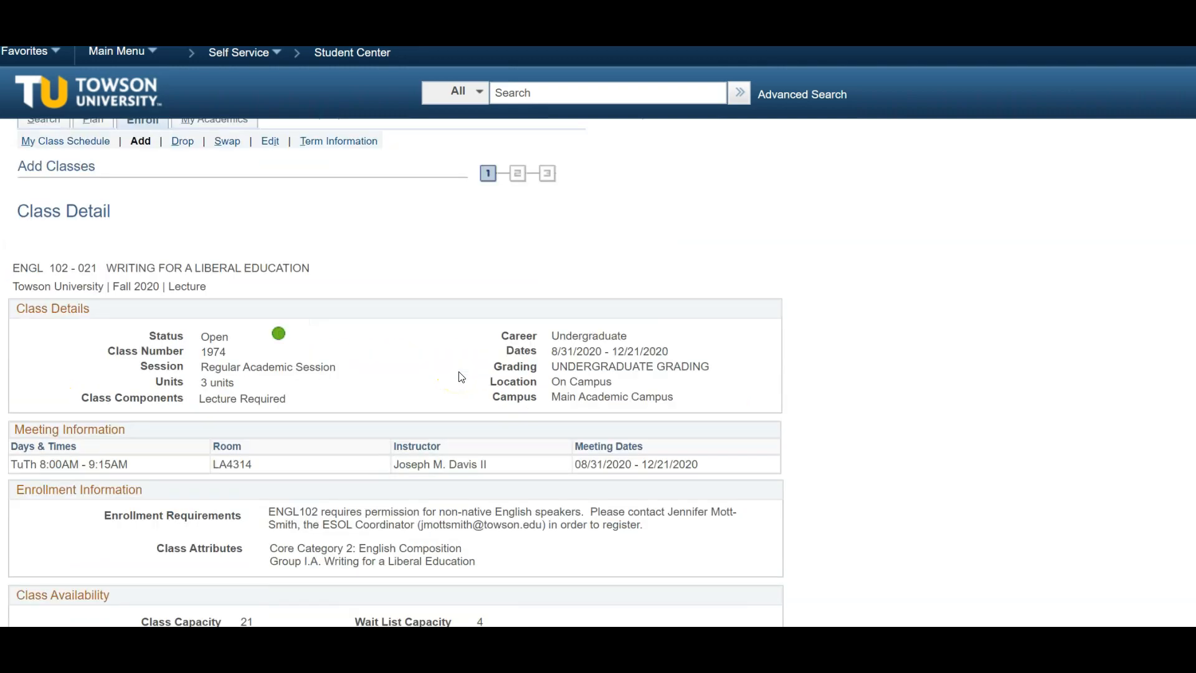
scroll("down", 3)
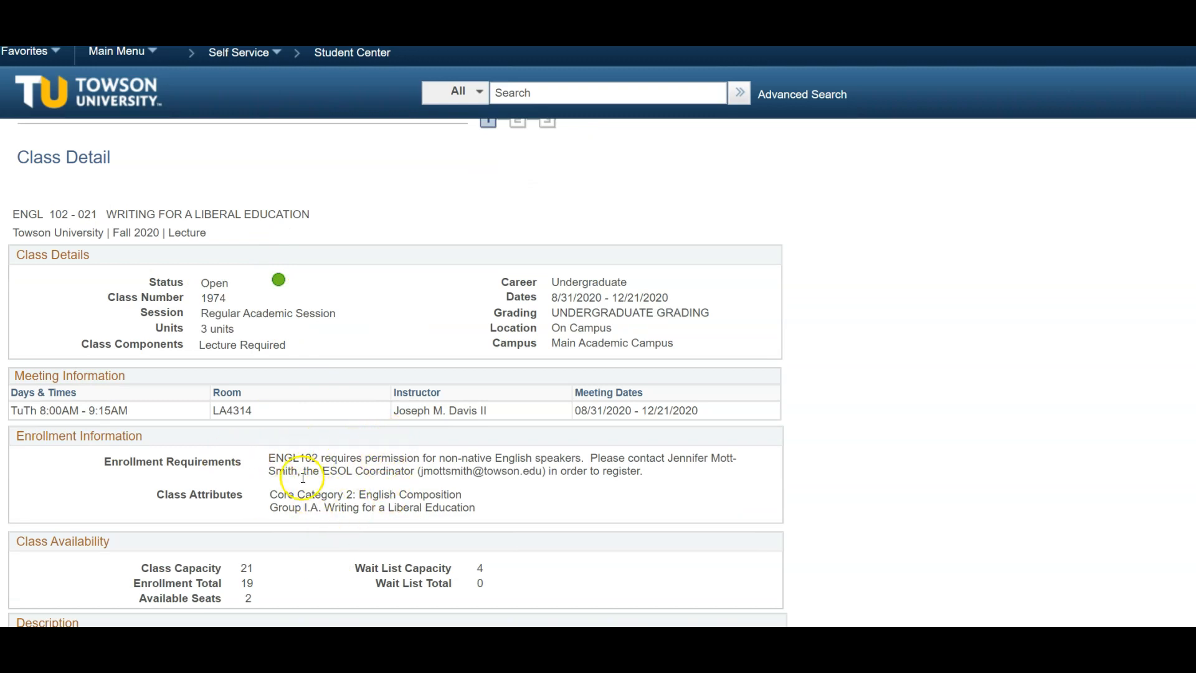
scroll("down", 3)
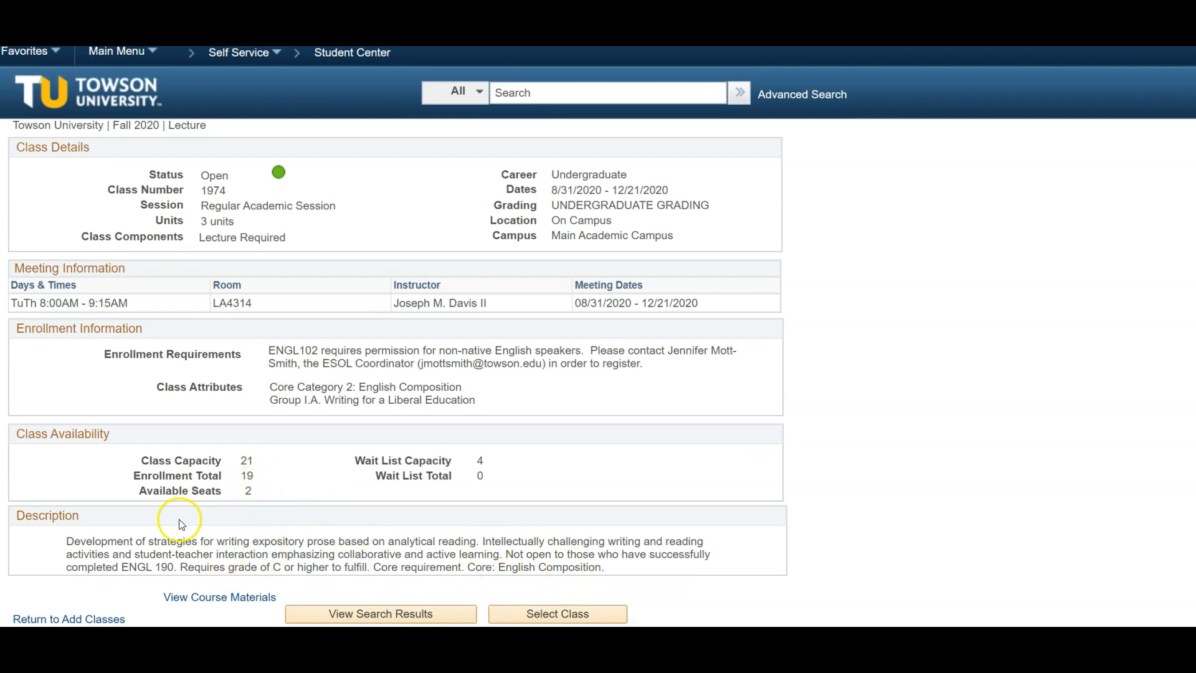
mouse_move(38, 520)
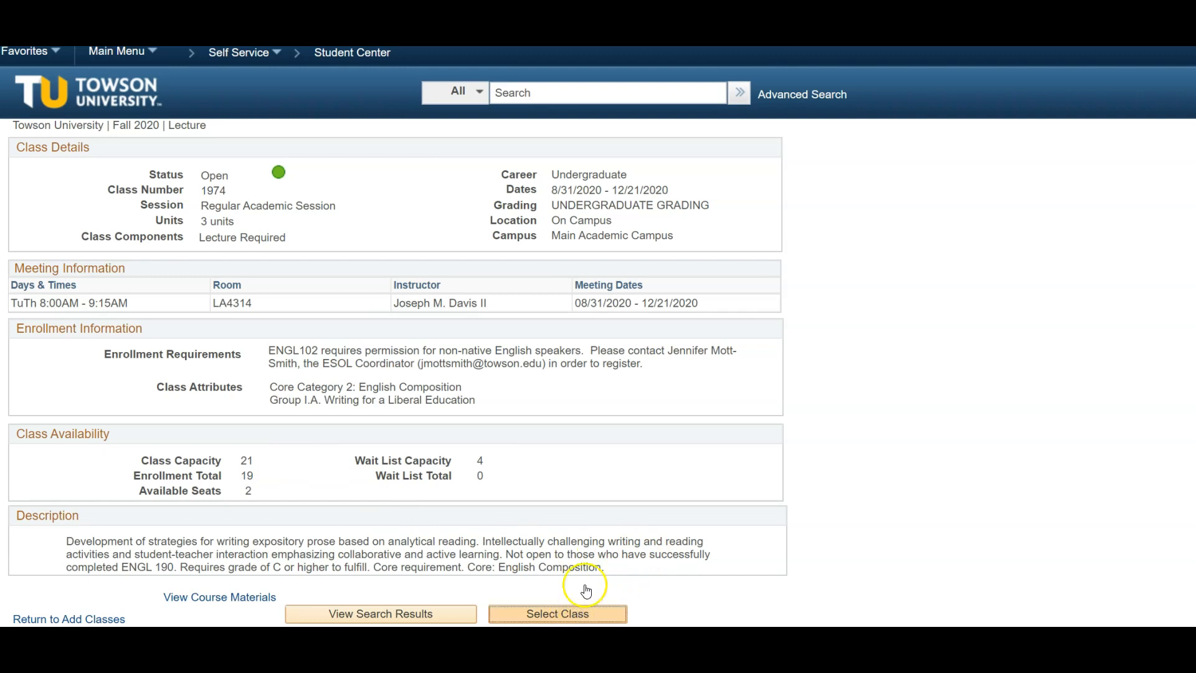
Select ENGL 102-021 and add it to the Fall 2020 shopping cart.
left_click(556, 613)
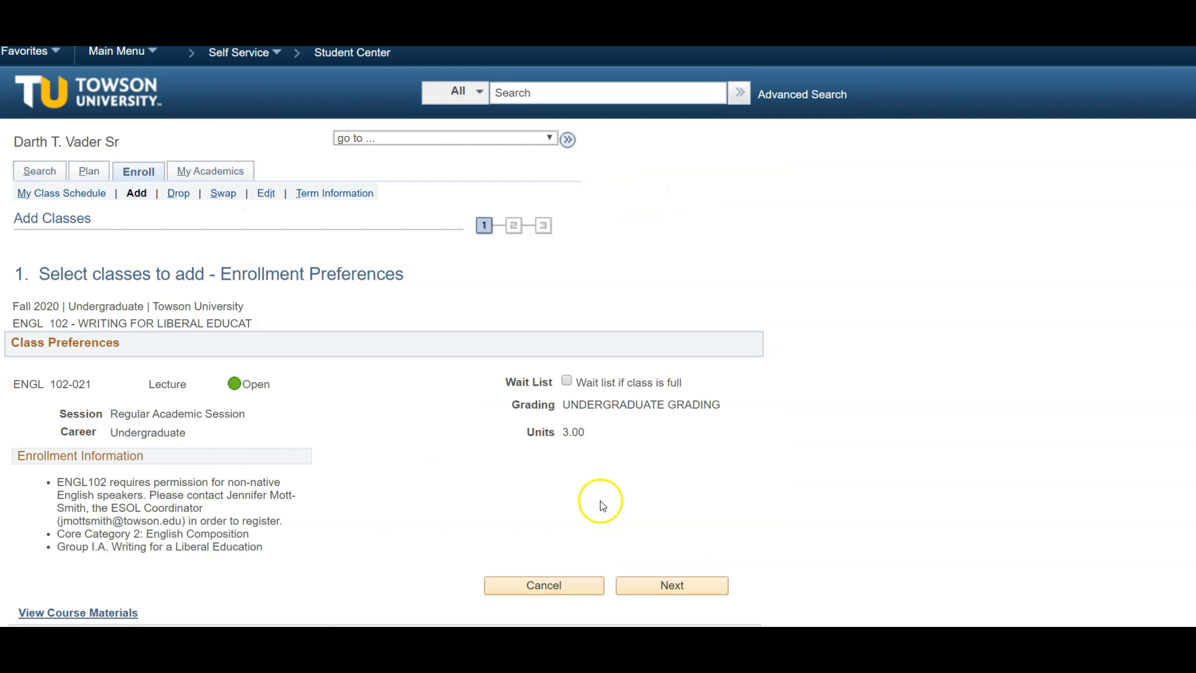
mouse_move(608, 494)
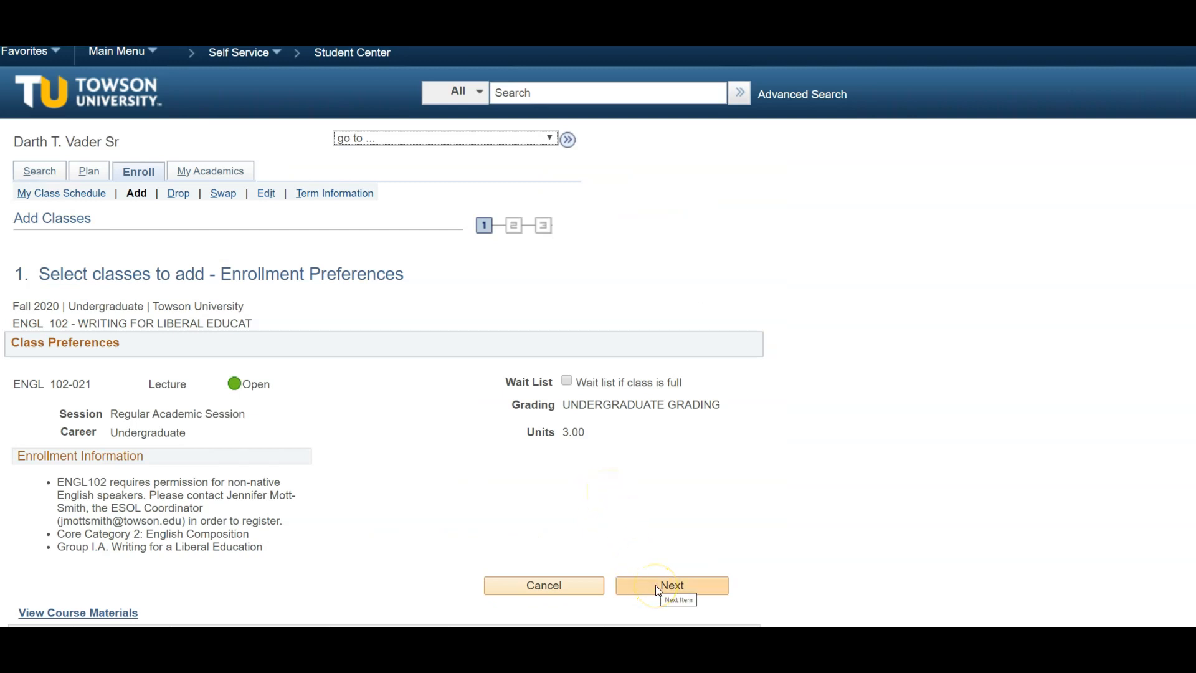
left_click(671, 585)
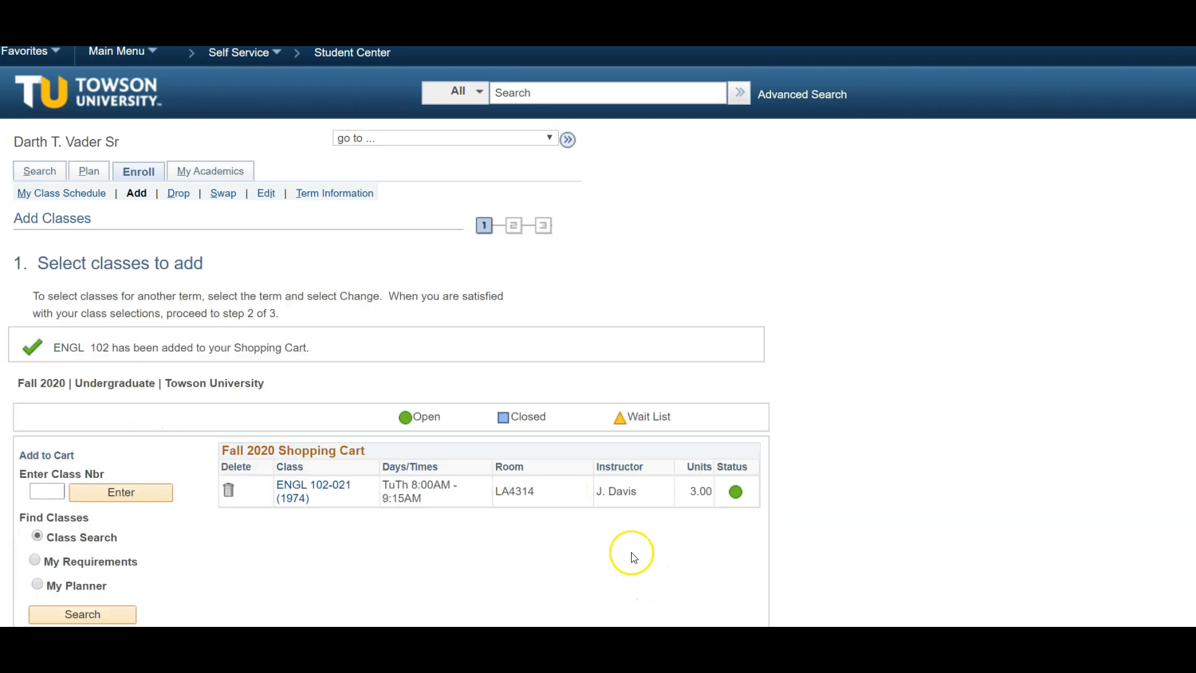
mouse_move(328, 348)
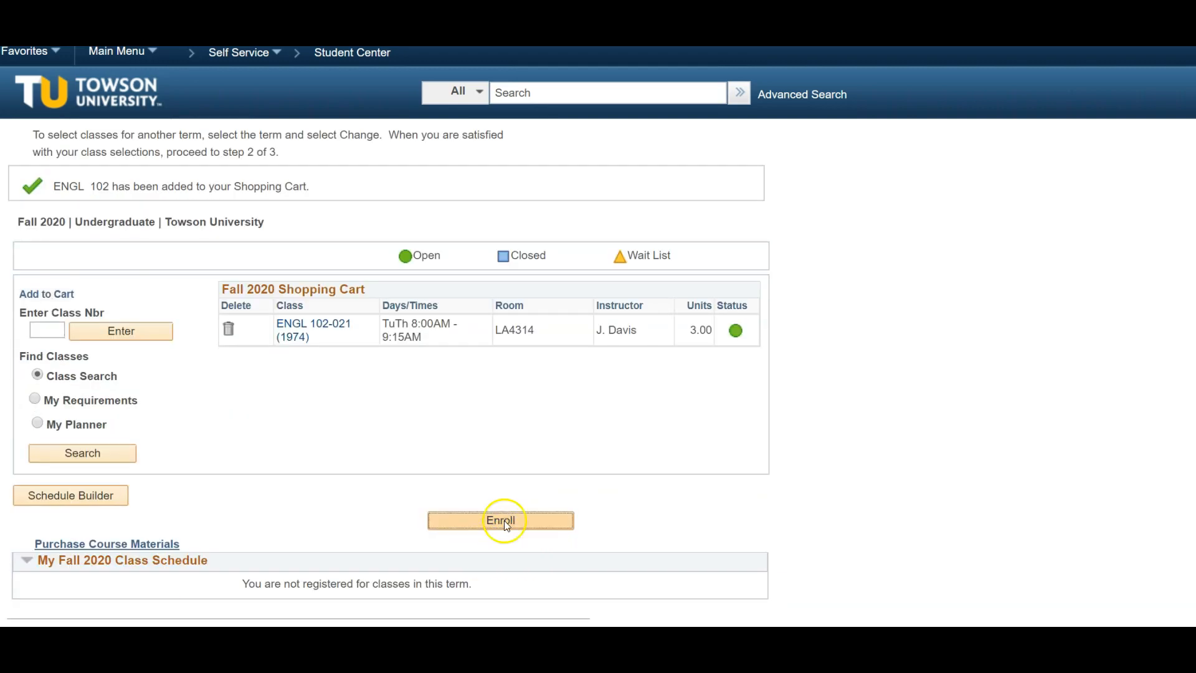
Enroll from the cart to reach step 2, Confirm classes, listing ENGL 102-021.
left_click(500, 520)
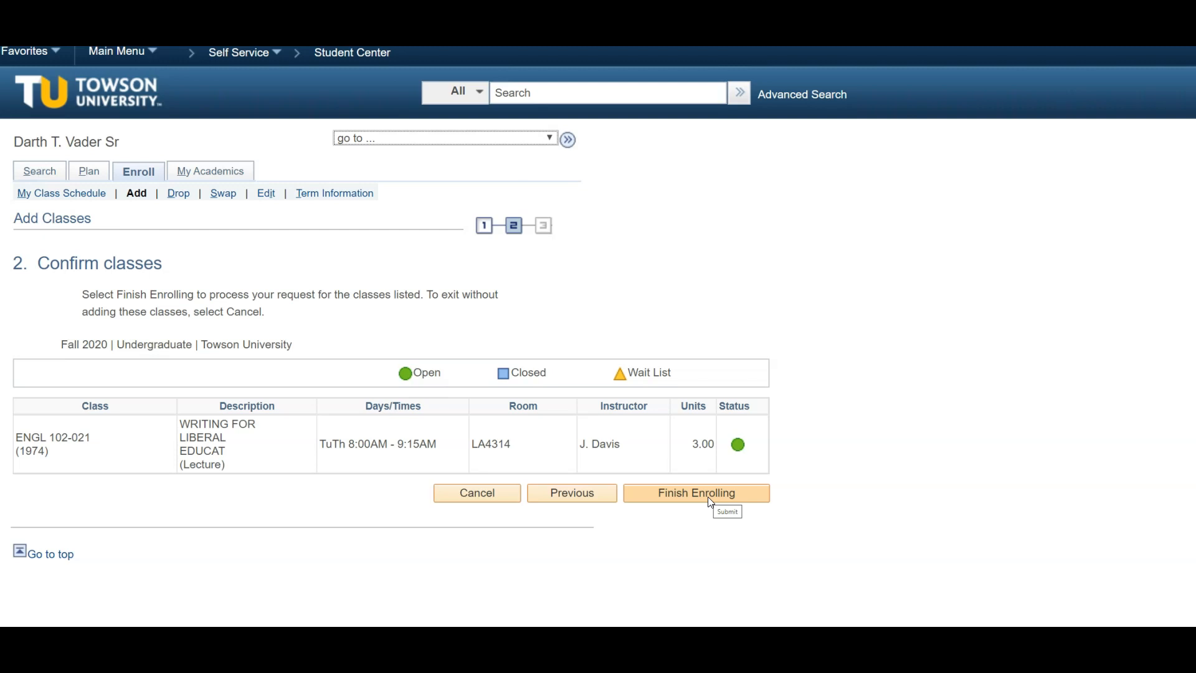
Finish enrolling; step 3 results report ENGL 102 blocked by a record hold.
left_click(695, 492)
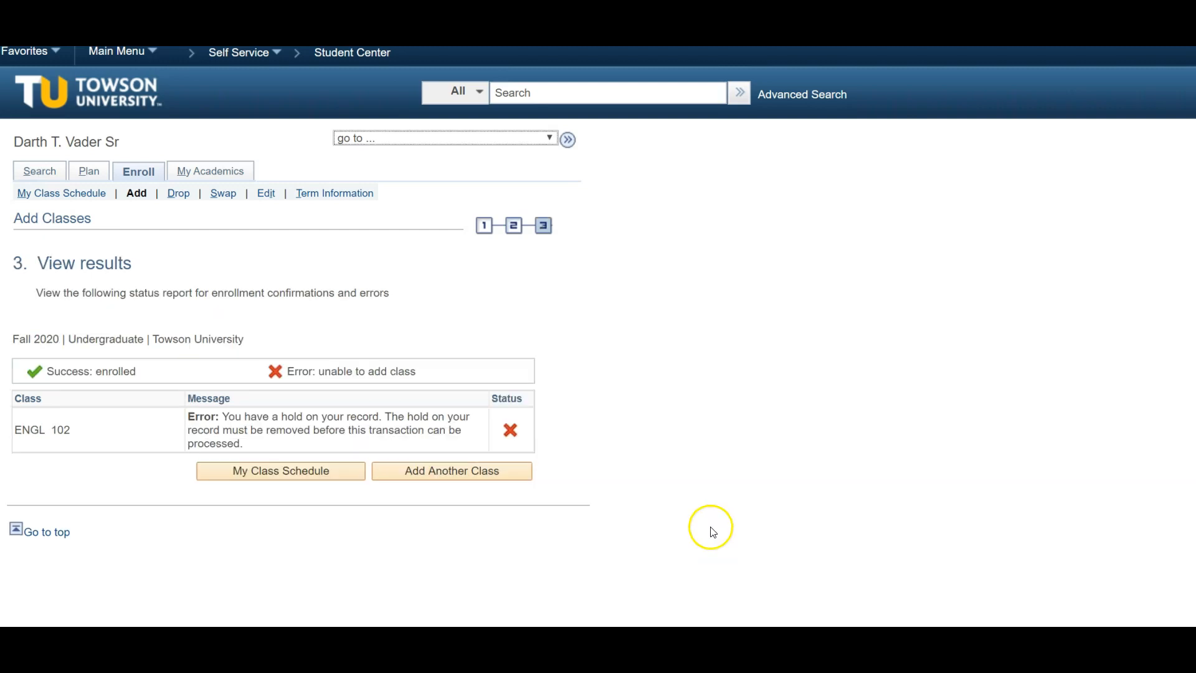
mouse_move(147, 421)
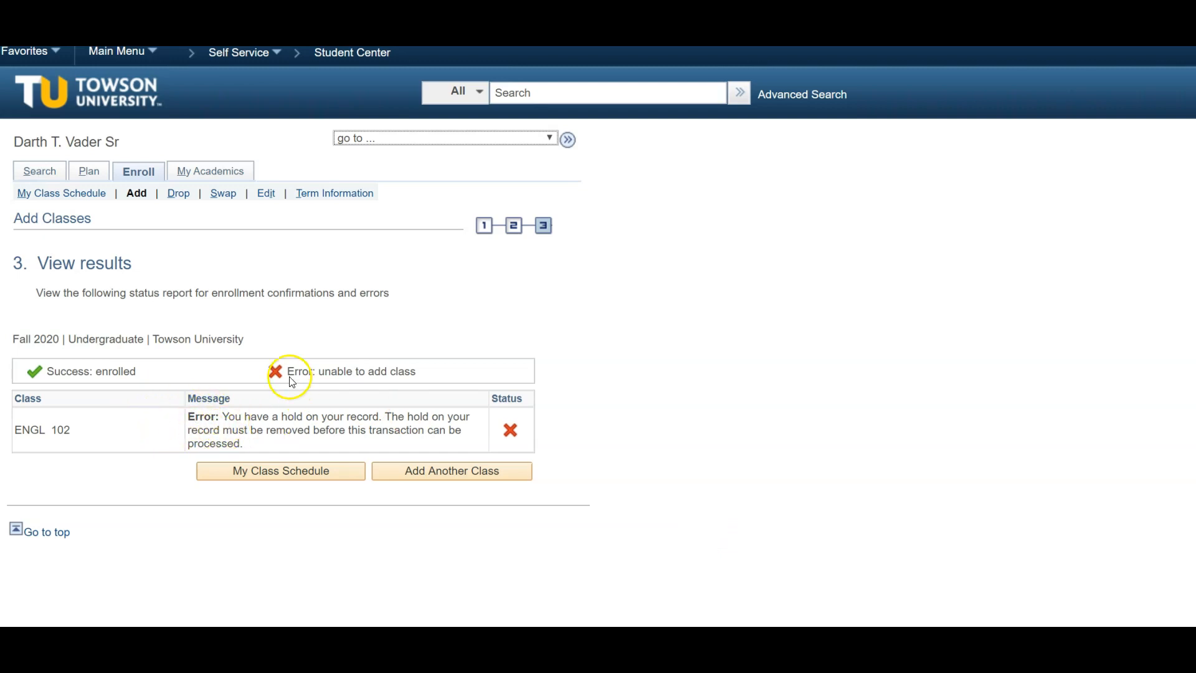
mouse_move(746, 543)
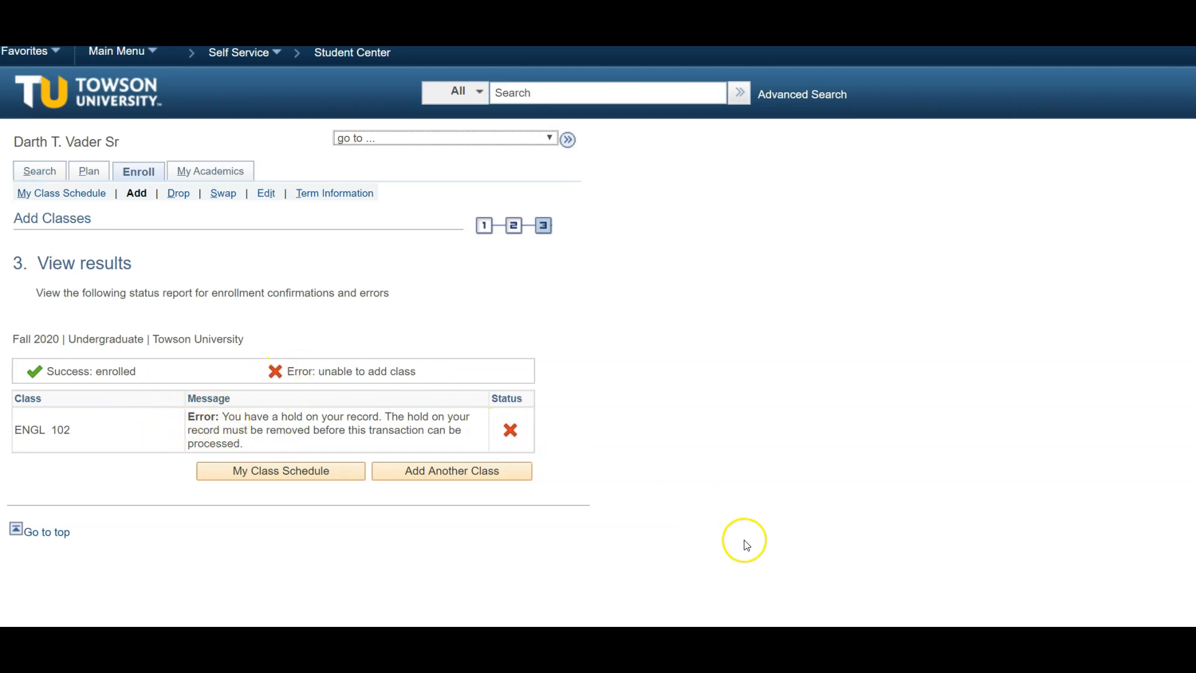
mouse_move(731, 576)
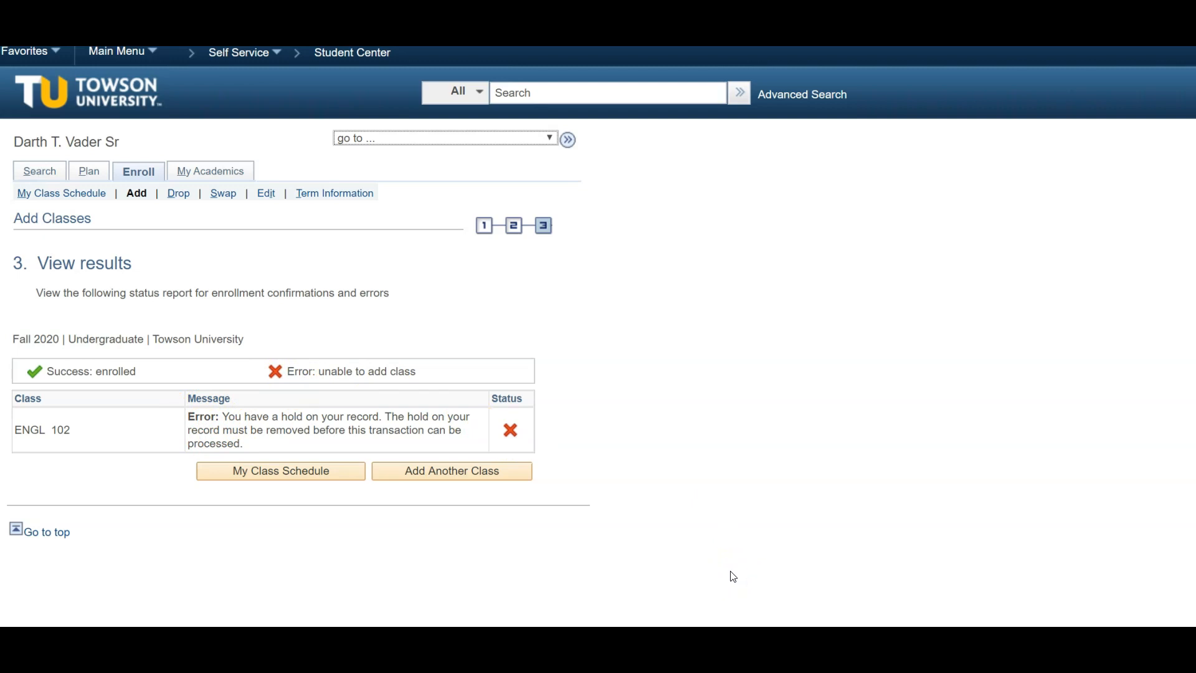